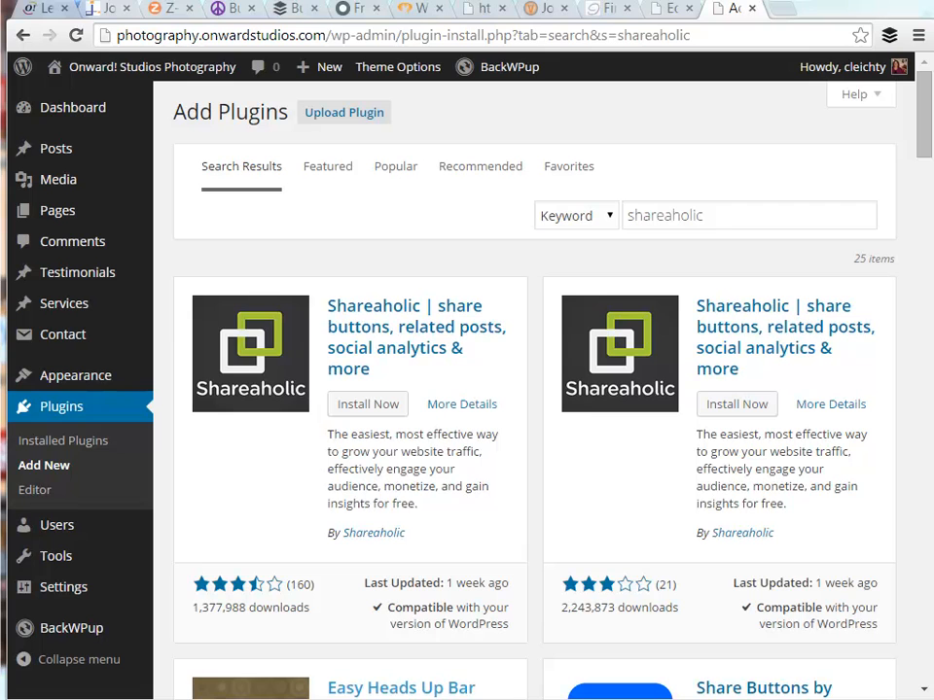
mouse_move(568, 247)
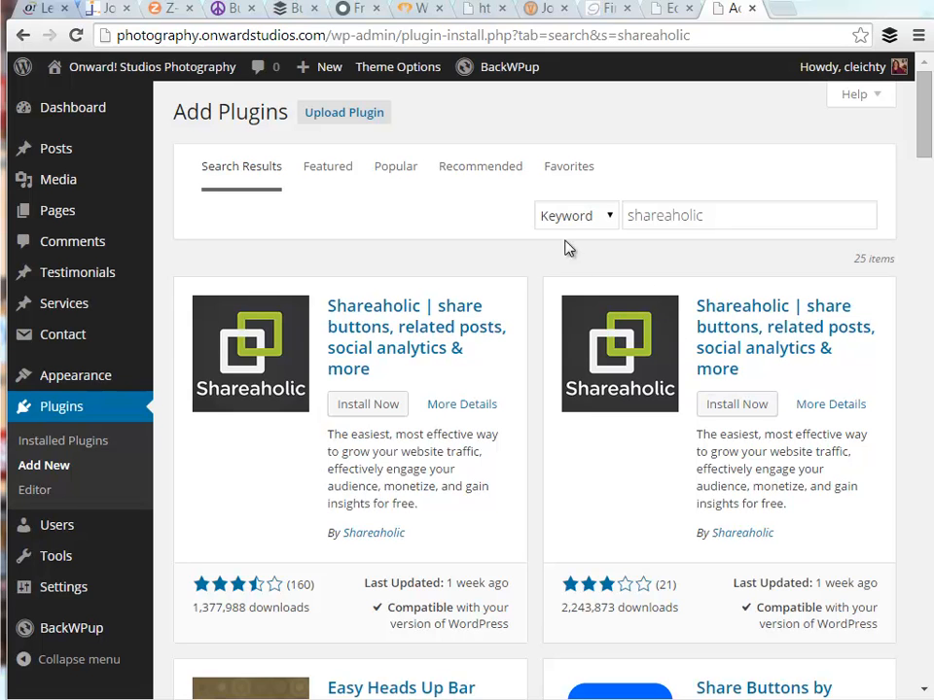
mouse_move(315, 151)
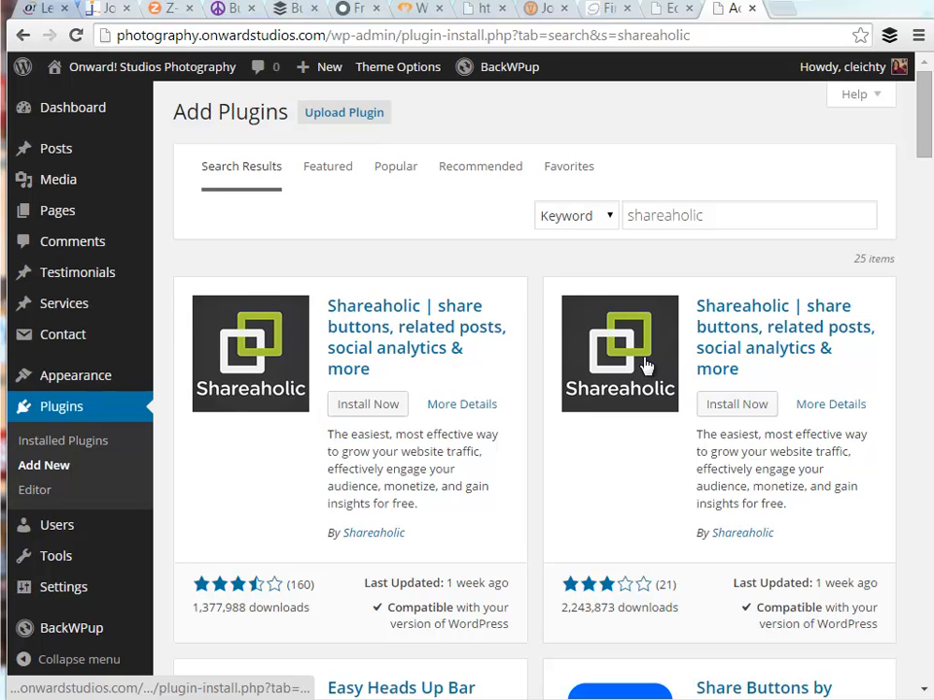
Install the Shareaholic plugin (7.6.0.9), confirm the install, and activate it.
left_click(710, 214)
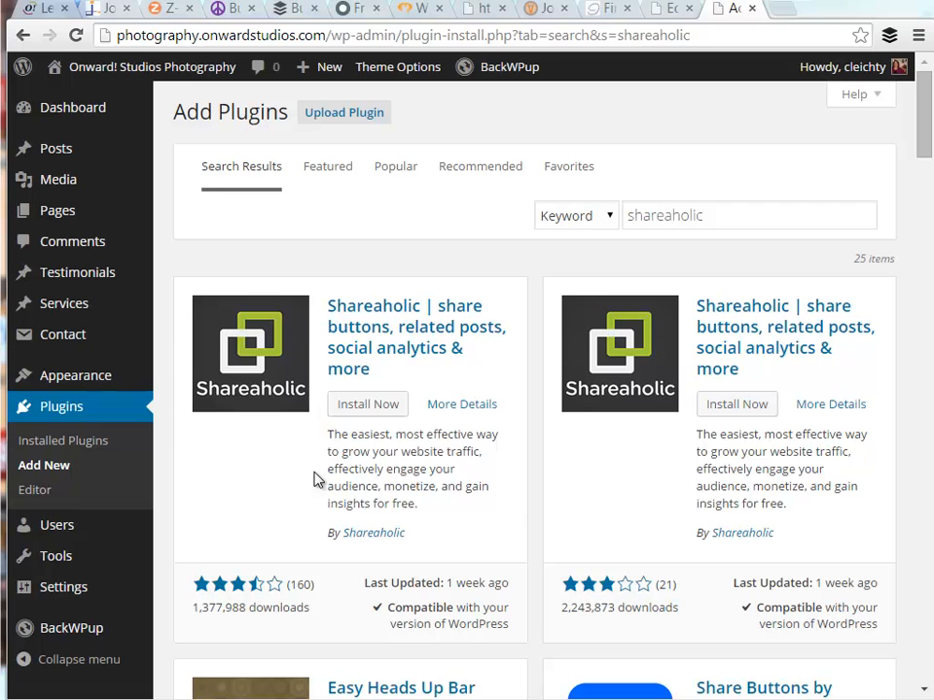
mouse_move(517, 525)
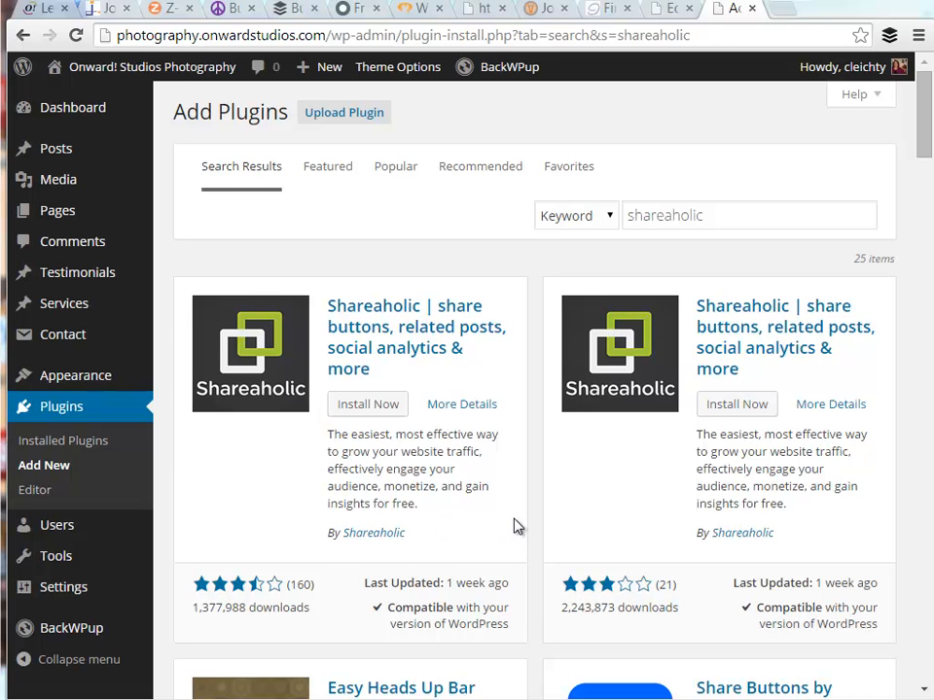
mouse_move(529, 456)
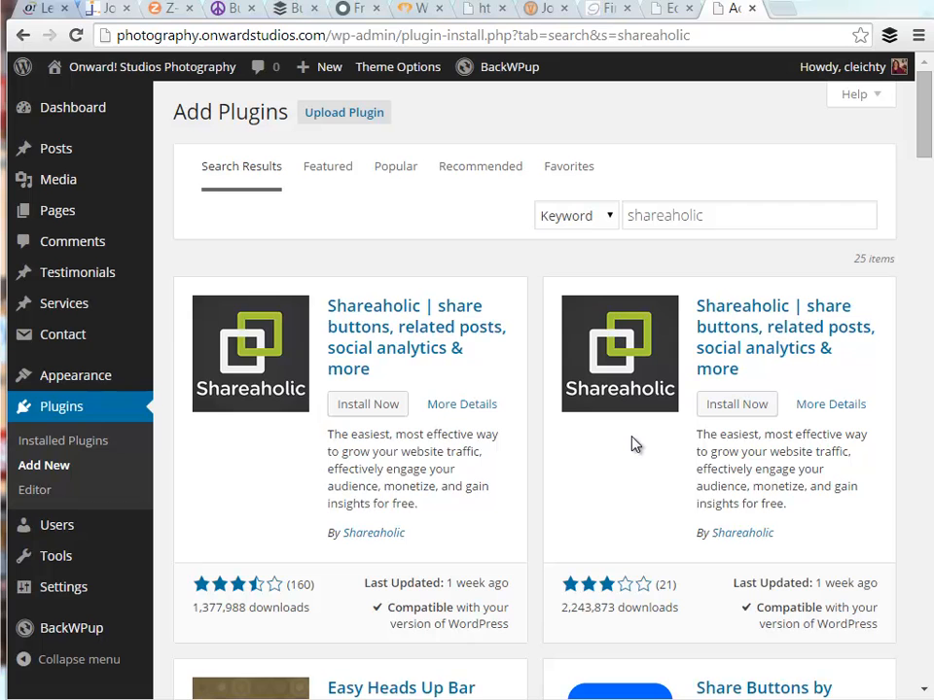
mouse_move(540, 457)
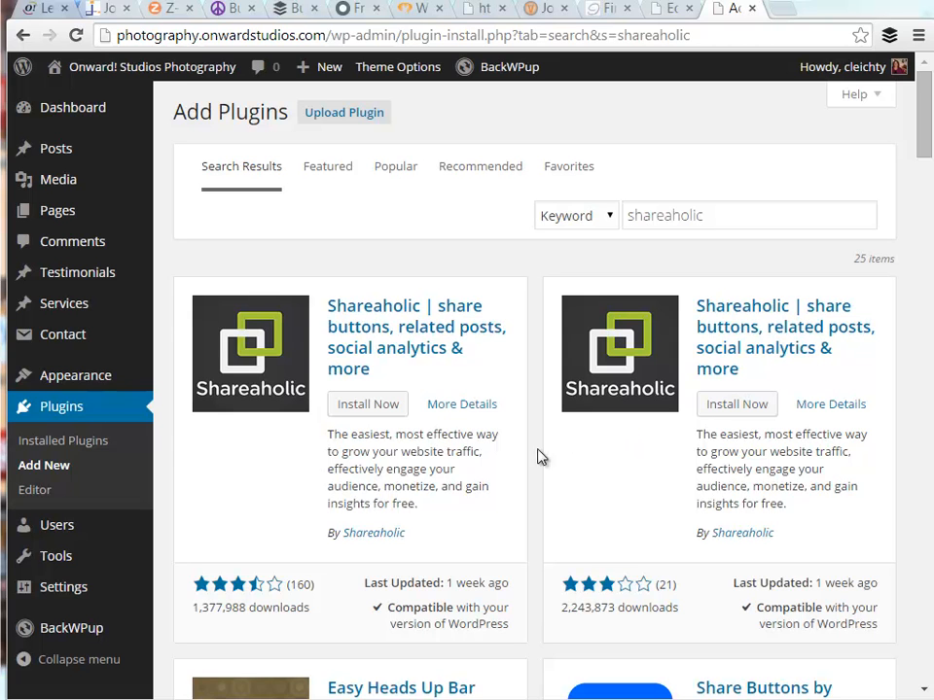
mouse_move(708, 552)
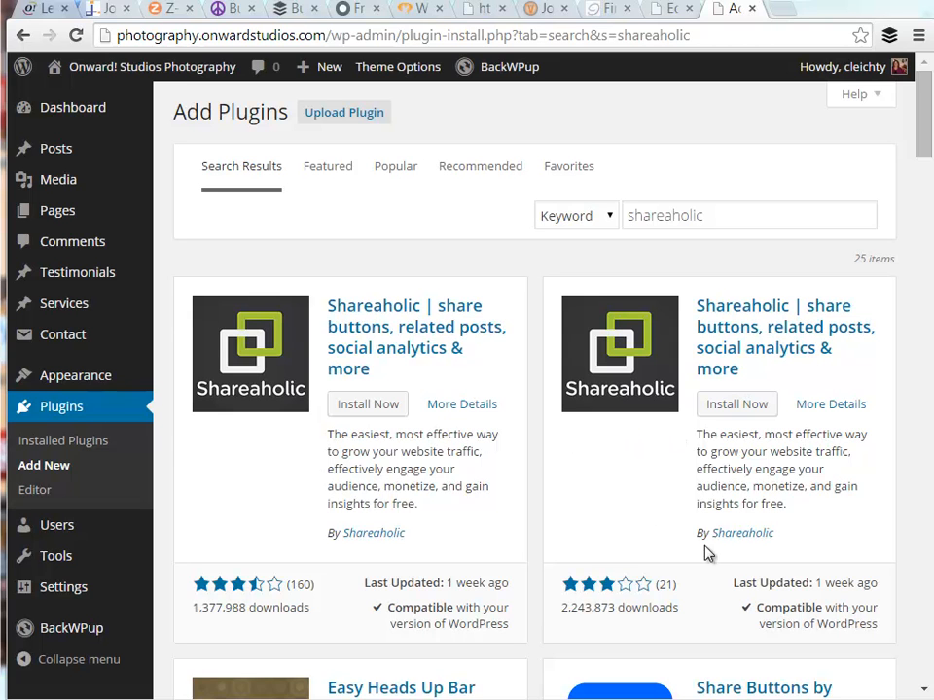
mouse_move(790, 605)
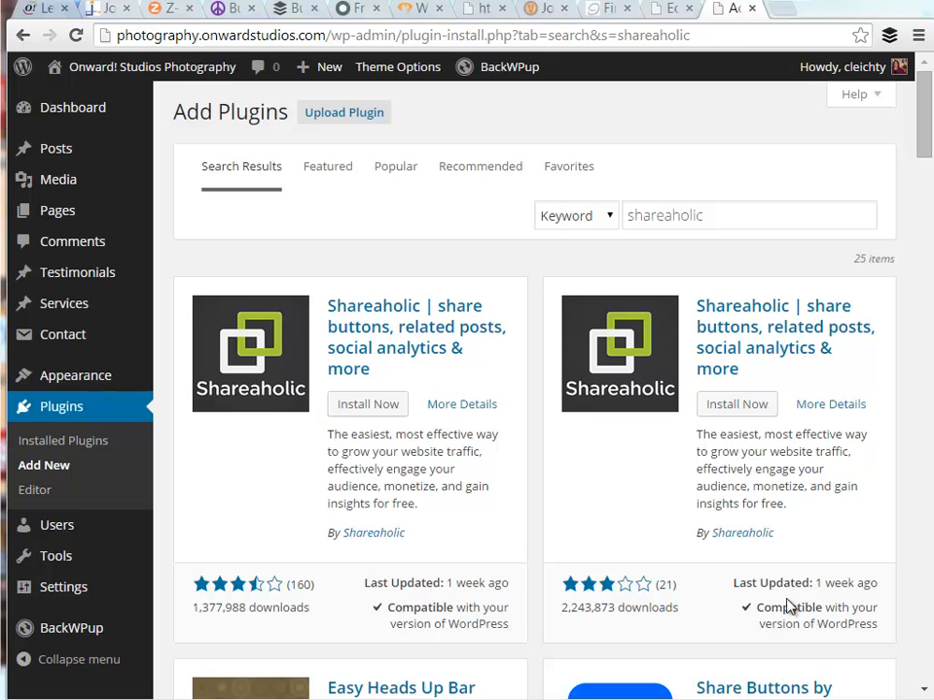
mouse_move(774, 432)
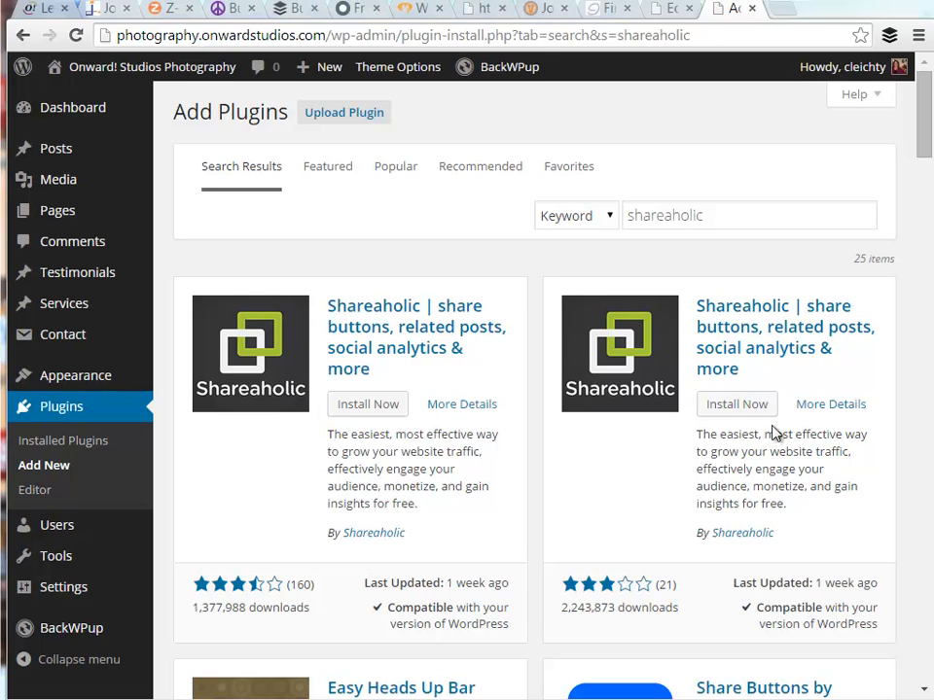
left_click(368, 403)
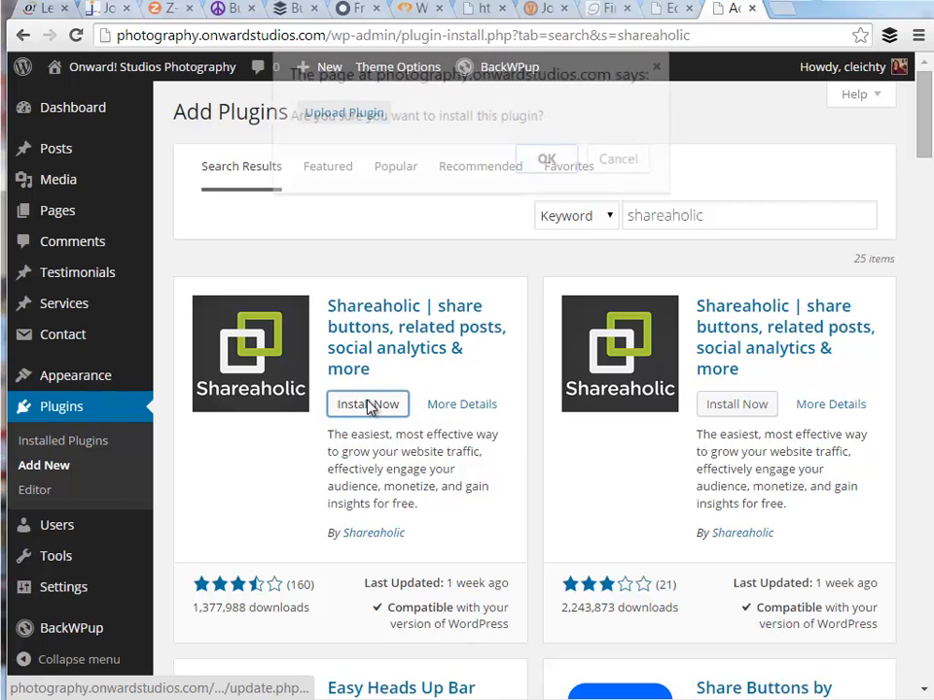
left_click(544, 159)
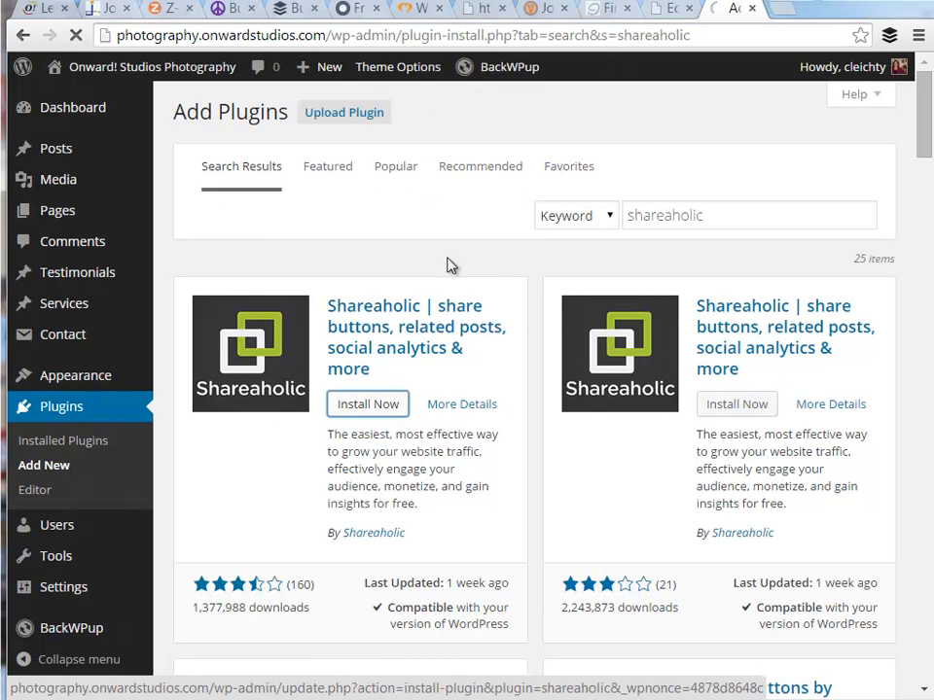
left_click(368, 403)
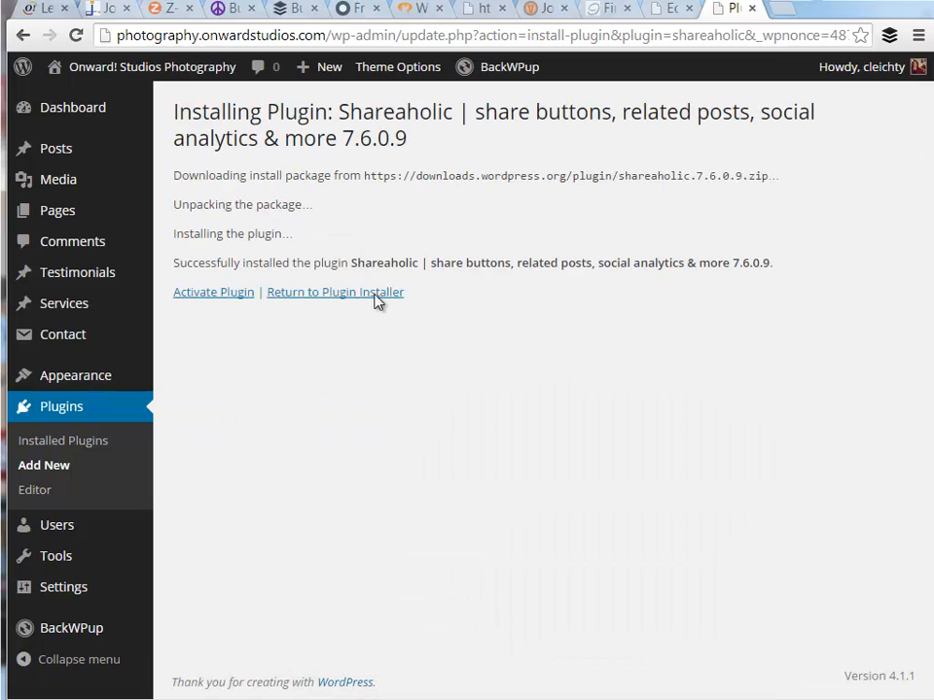
mouse_move(214, 291)
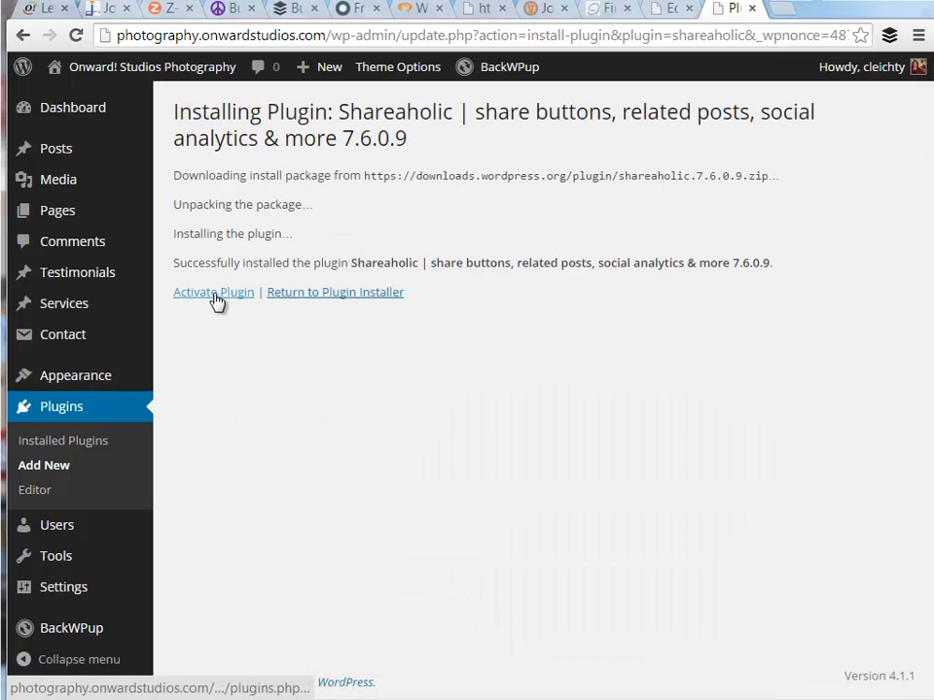
left_click(214, 292)
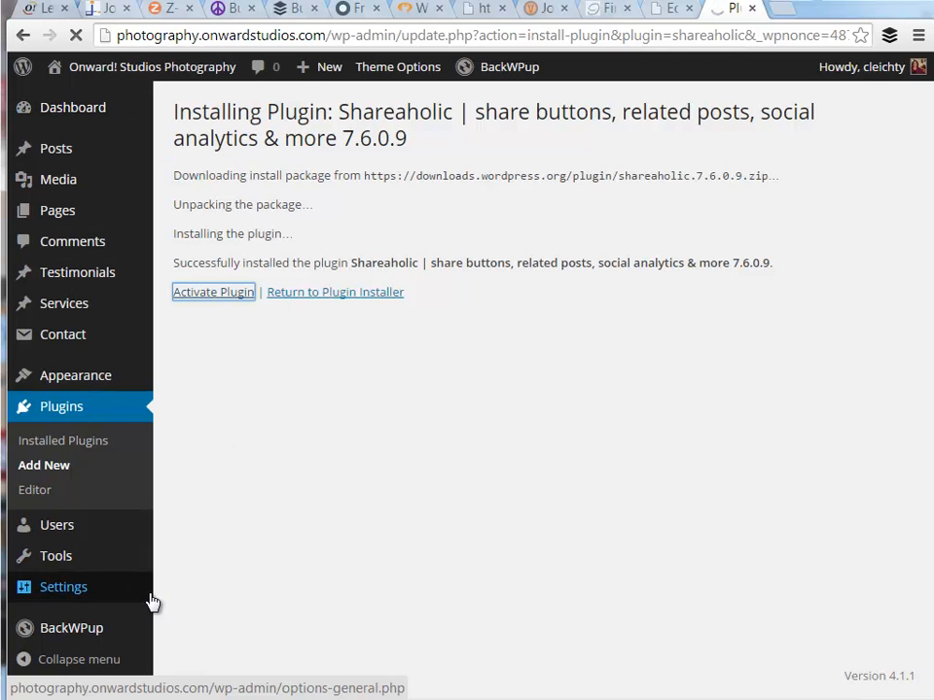
Go to Shareaholic's App Manager page showing Related & Promoted Content options.
left_click(214, 292)
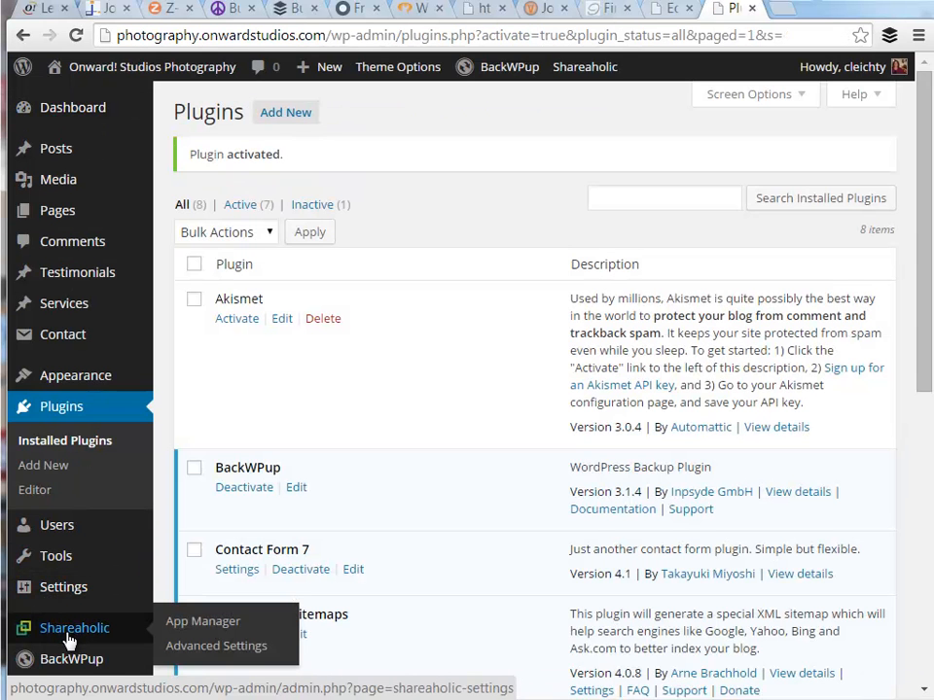
mouse_move(203, 621)
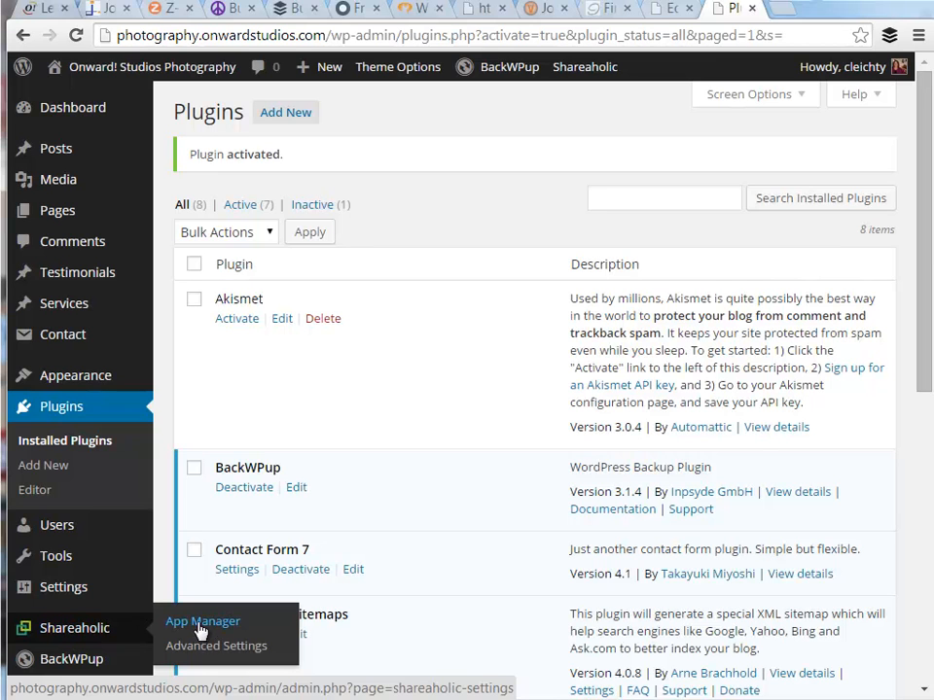
left_click(202, 620)
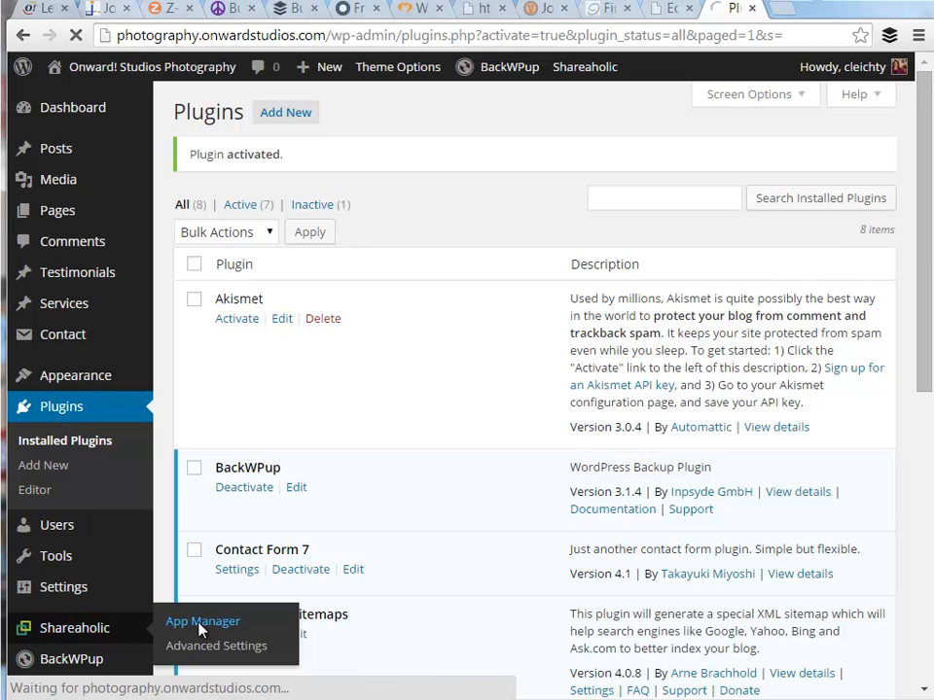
left_click(203, 620)
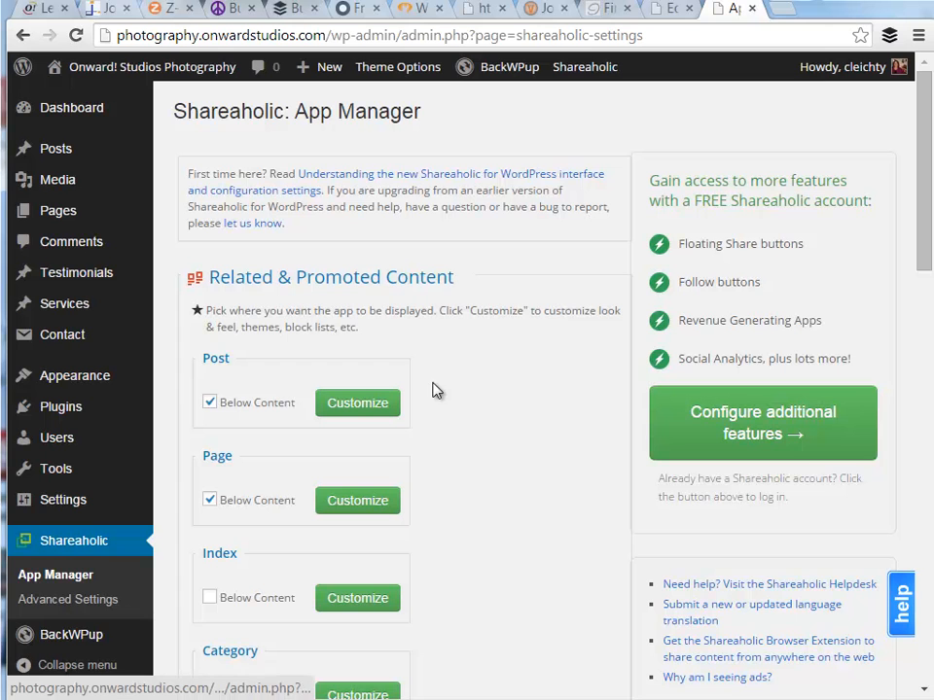
scroll("down", 3)
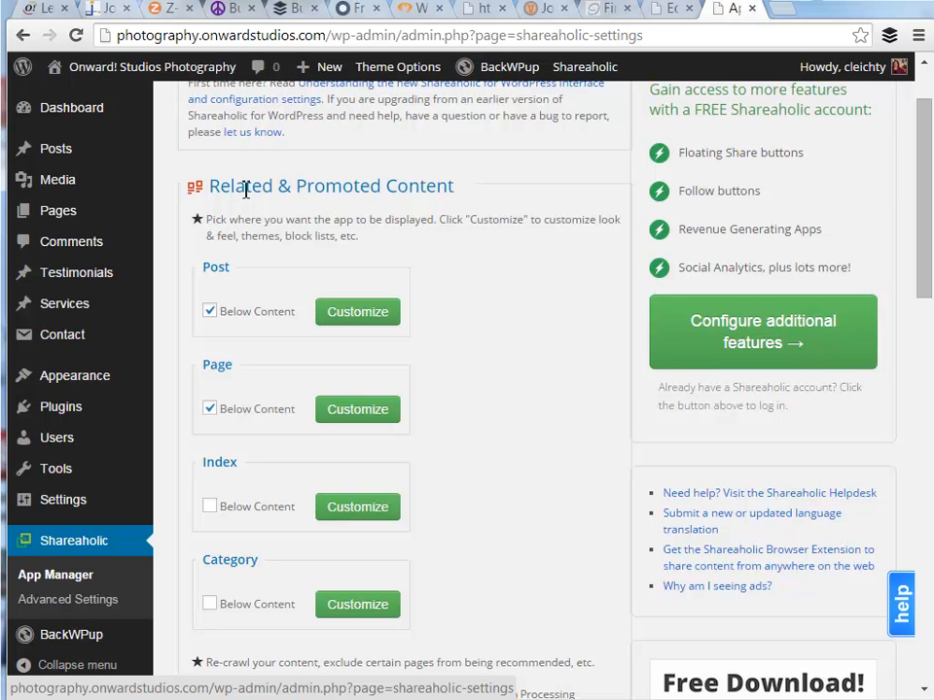
mouse_move(307, 194)
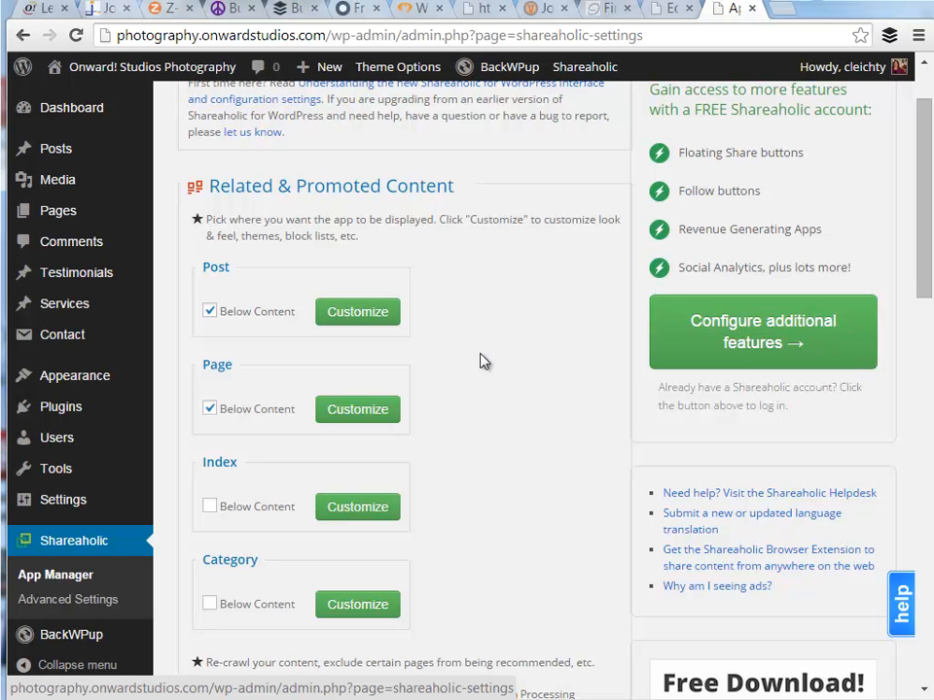
Disable related content below posts and enable the Above Content placement for post share buttons.
left_click(210, 311)
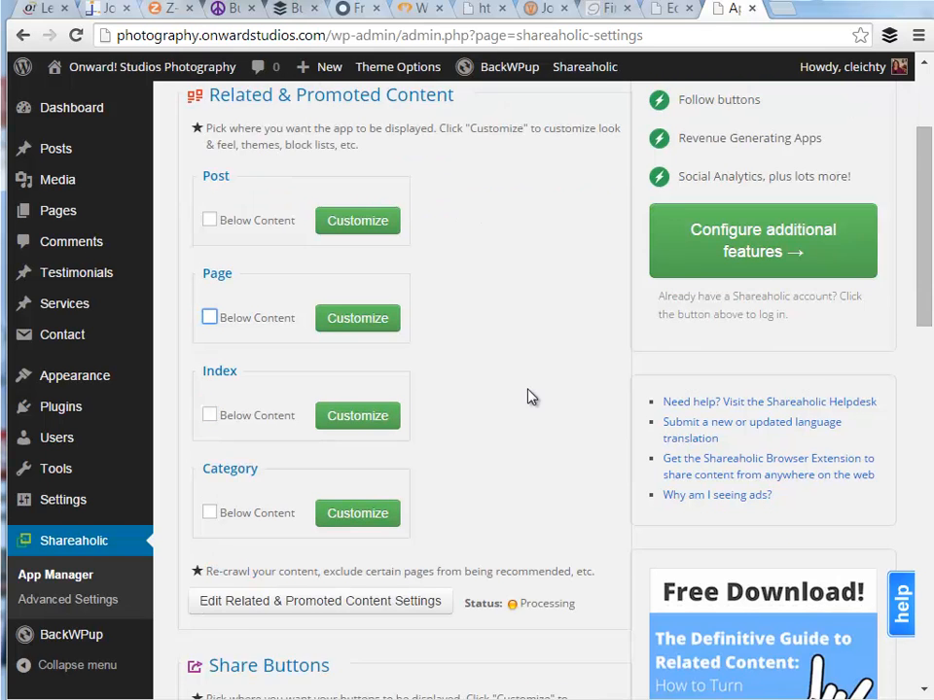
scroll("down", 3)
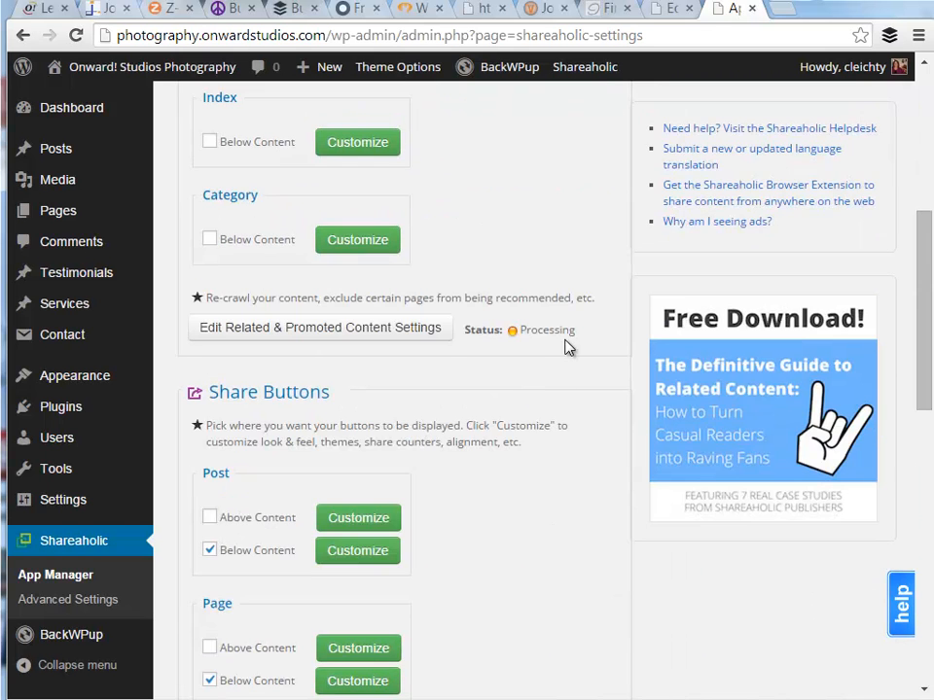
scroll("down", 3)
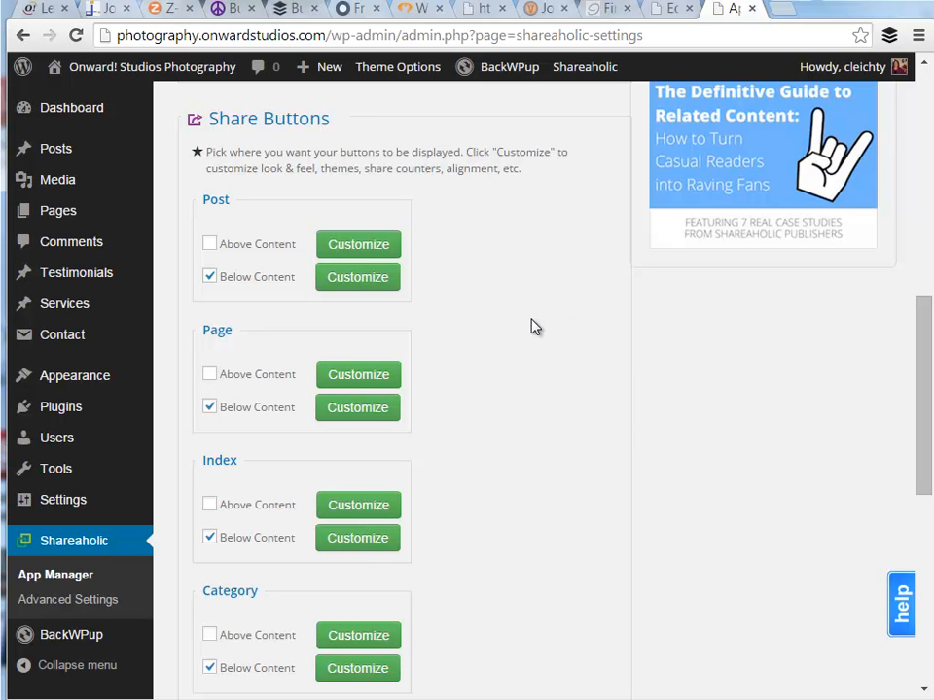
scroll("down", 3)
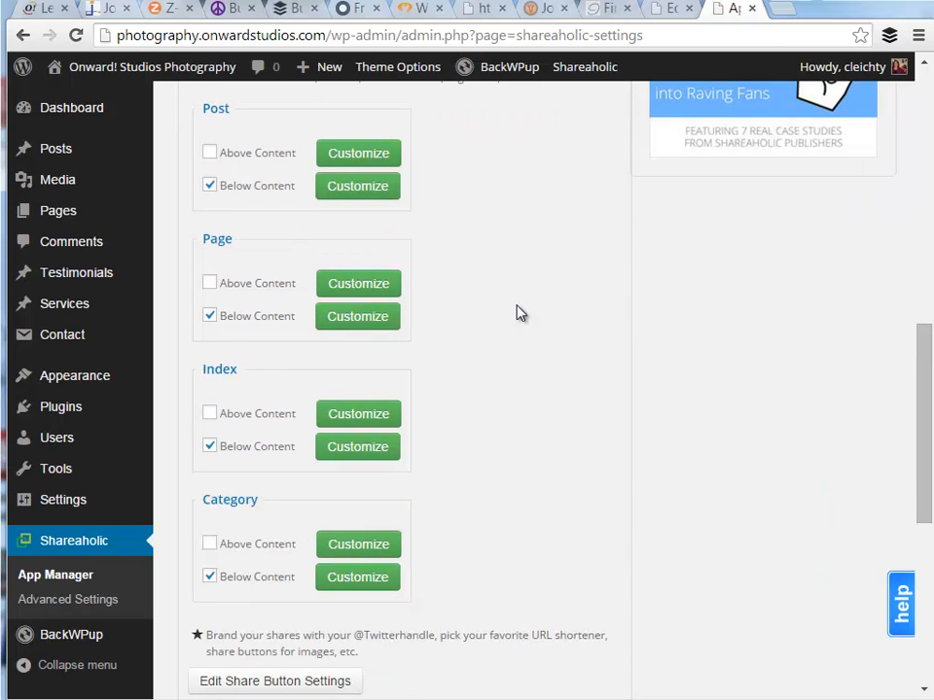
mouse_move(286, 549)
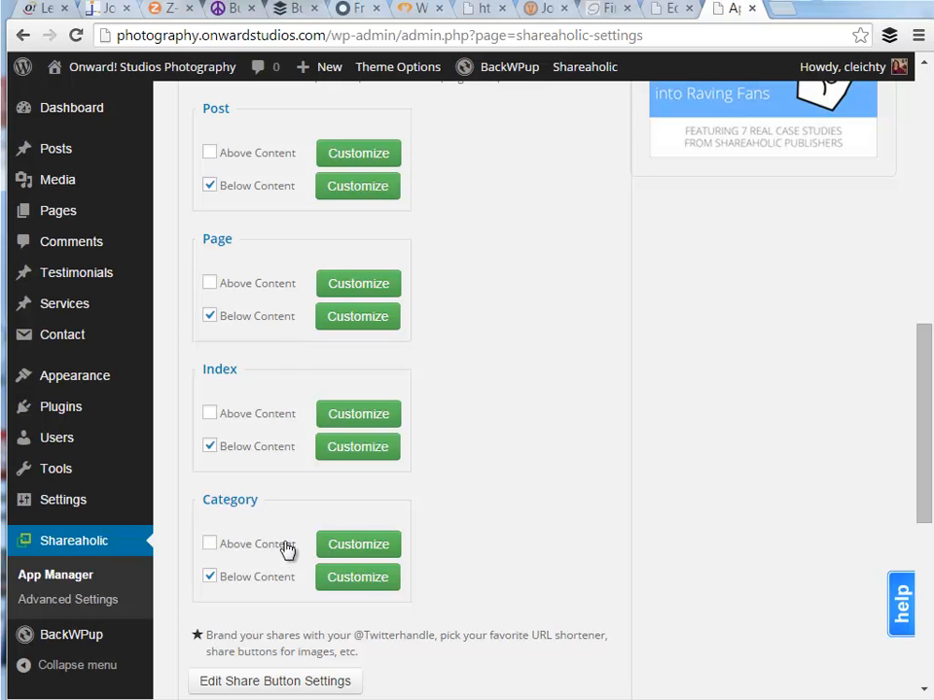
mouse_move(352, 134)
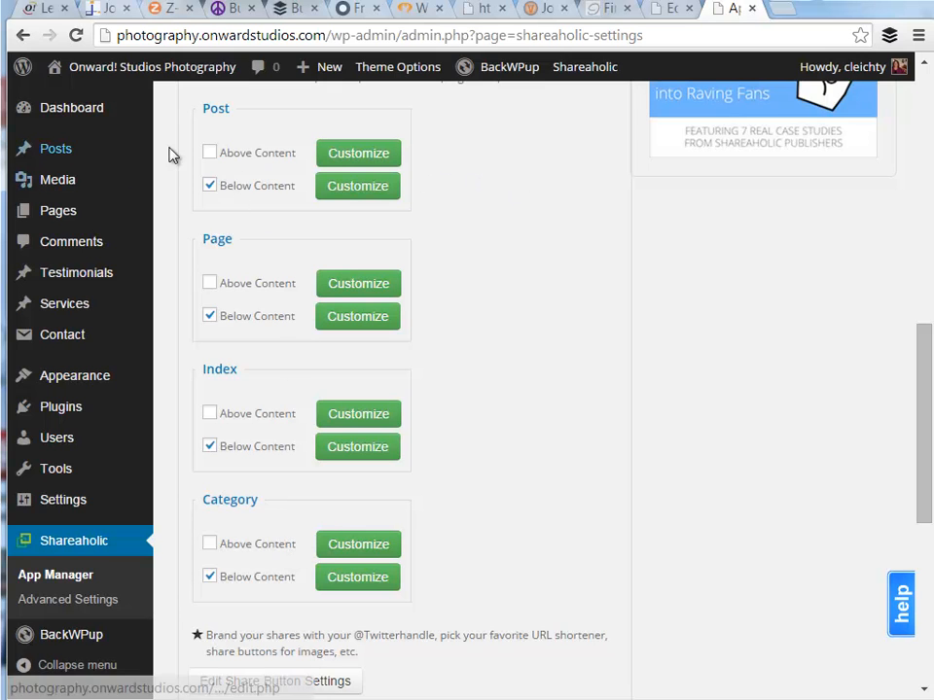
left_click(210, 151)
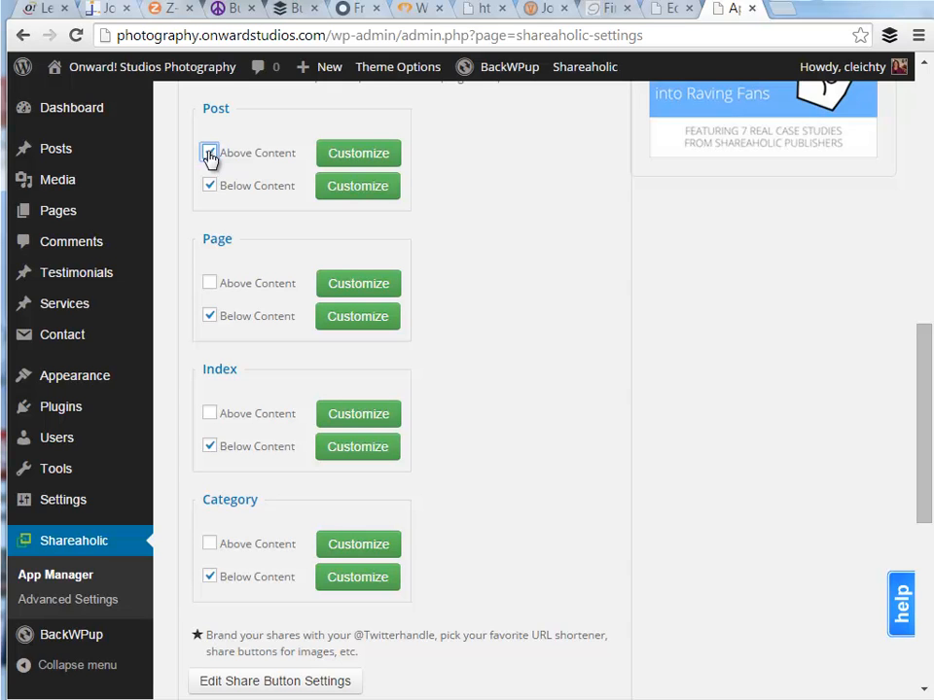
left_click(210, 152)
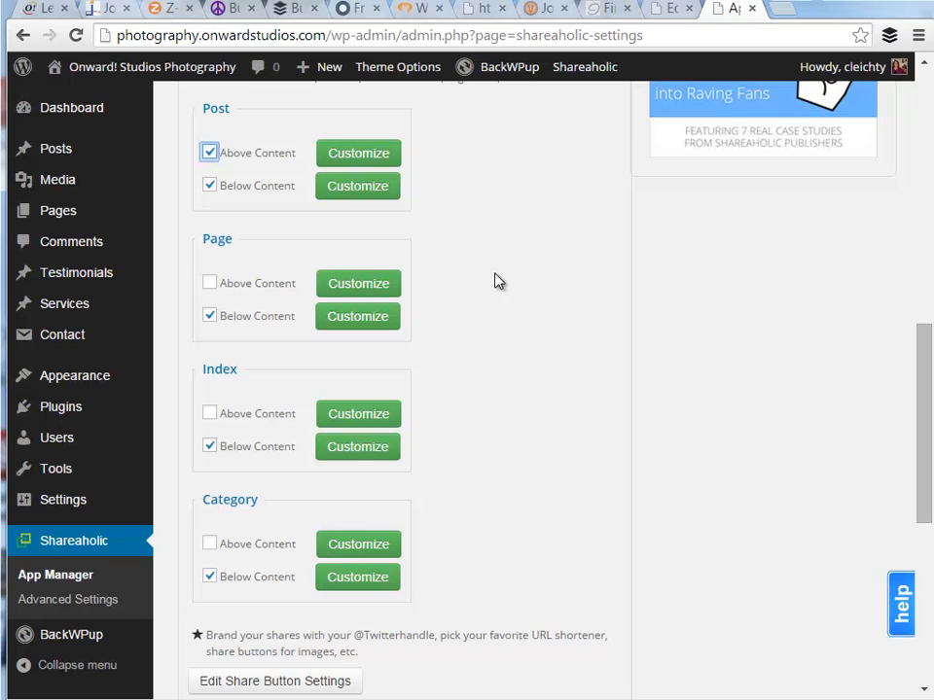
mouse_move(432, 253)
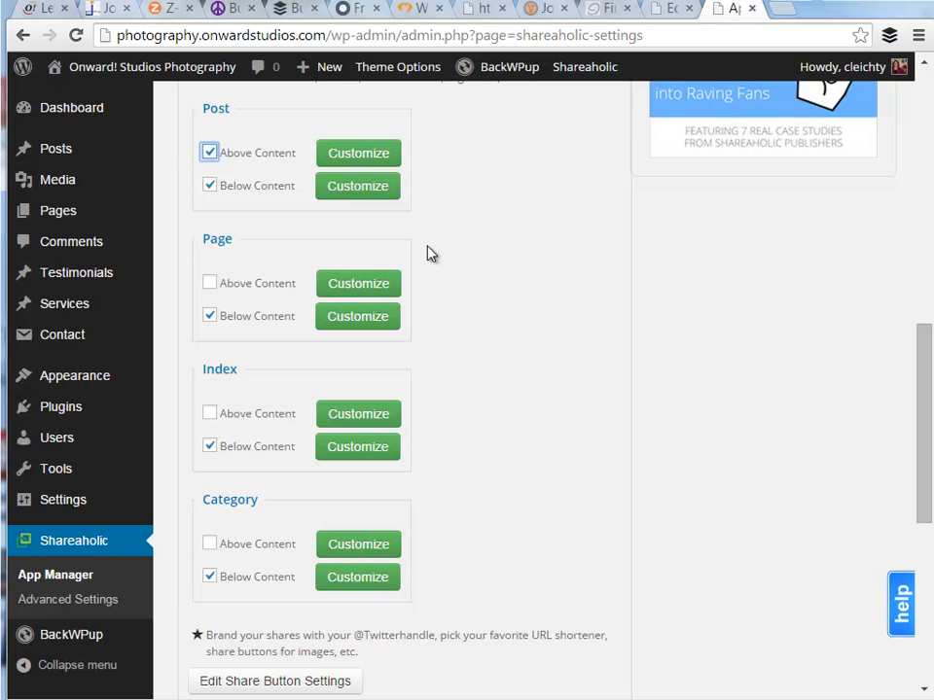
mouse_move(300, 134)
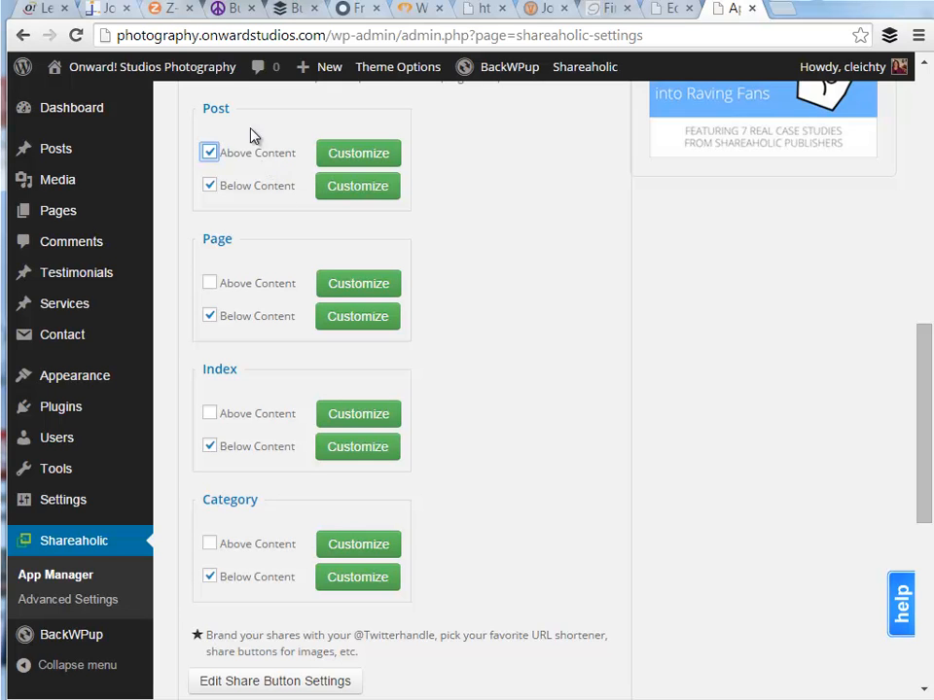
mouse_move(251, 151)
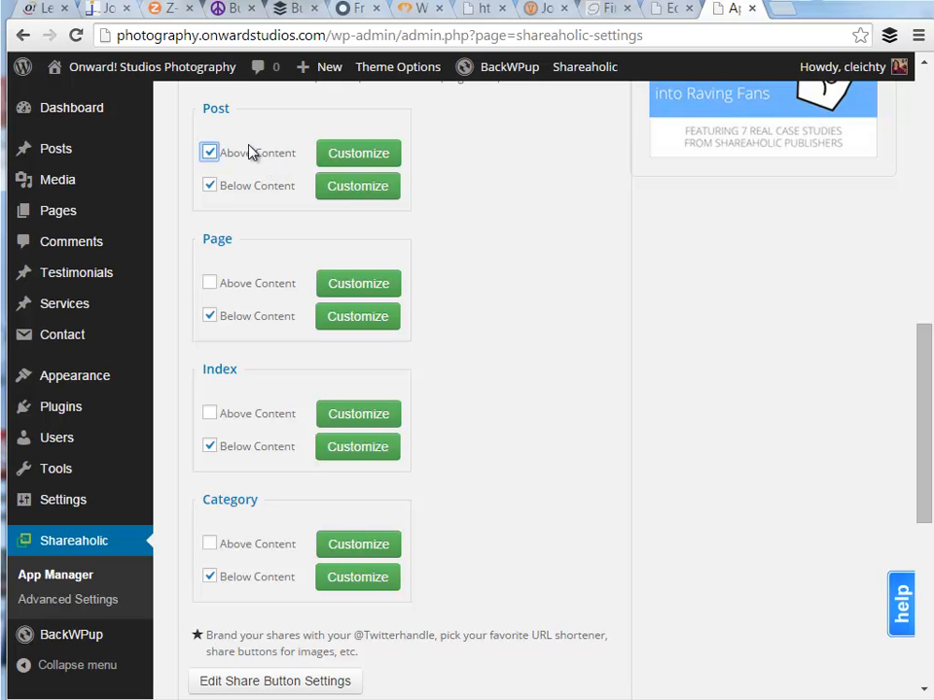
Customize the above-content post buttons with No Heading as headline and Counter set to Off.
left_click(210, 152)
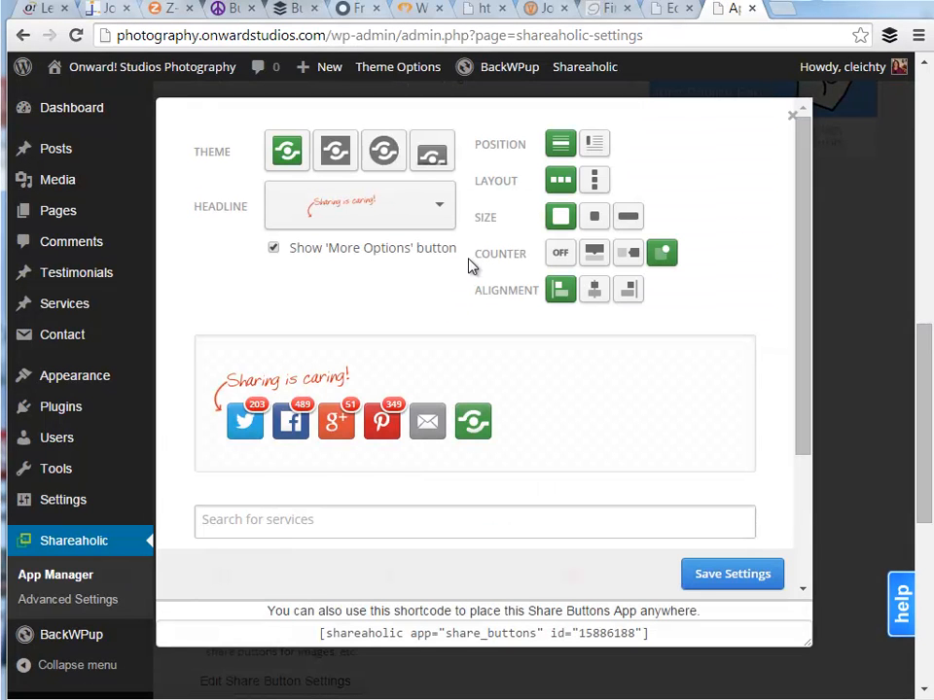
mouse_move(413, 278)
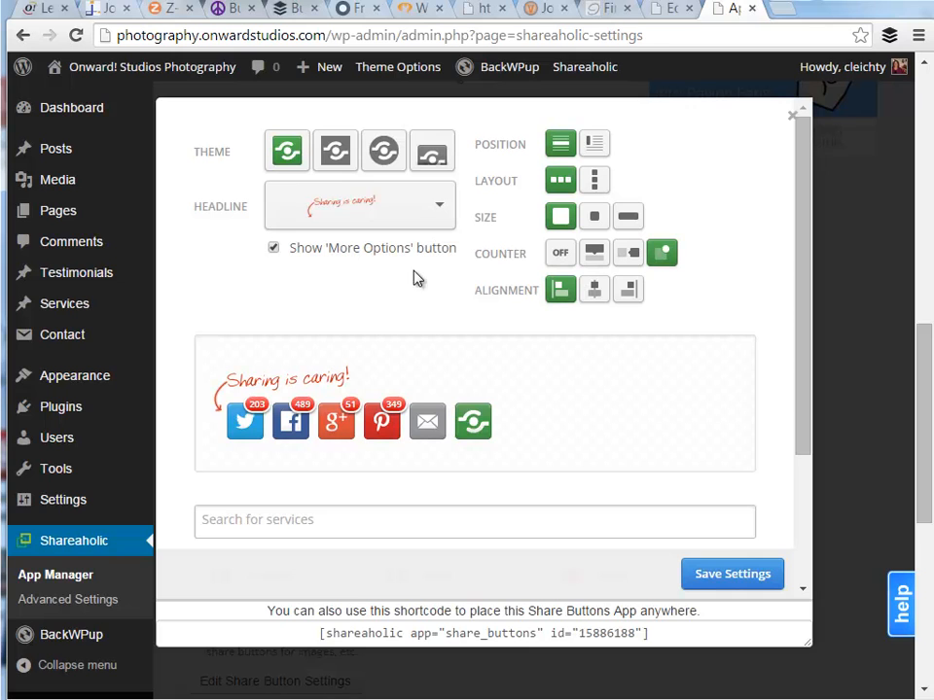
mouse_move(548, 420)
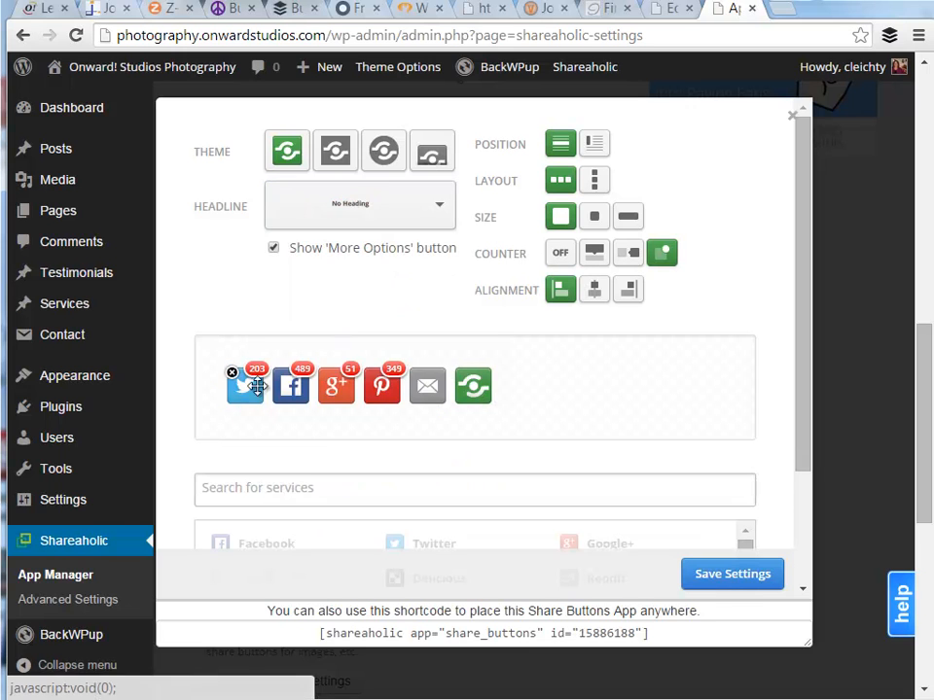
left_click(358, 204)
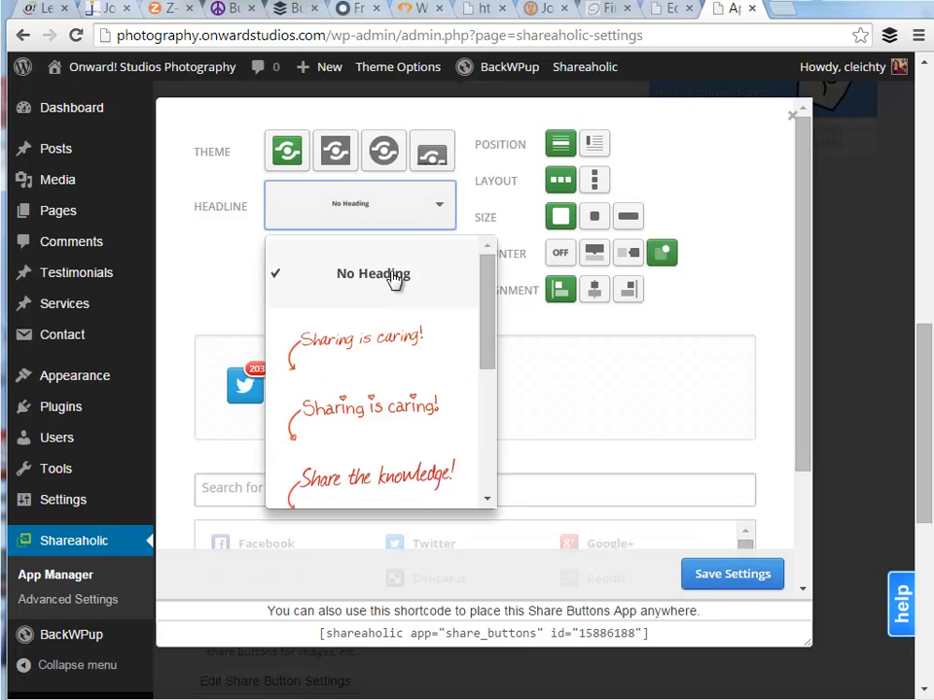
left_click(373, 273)
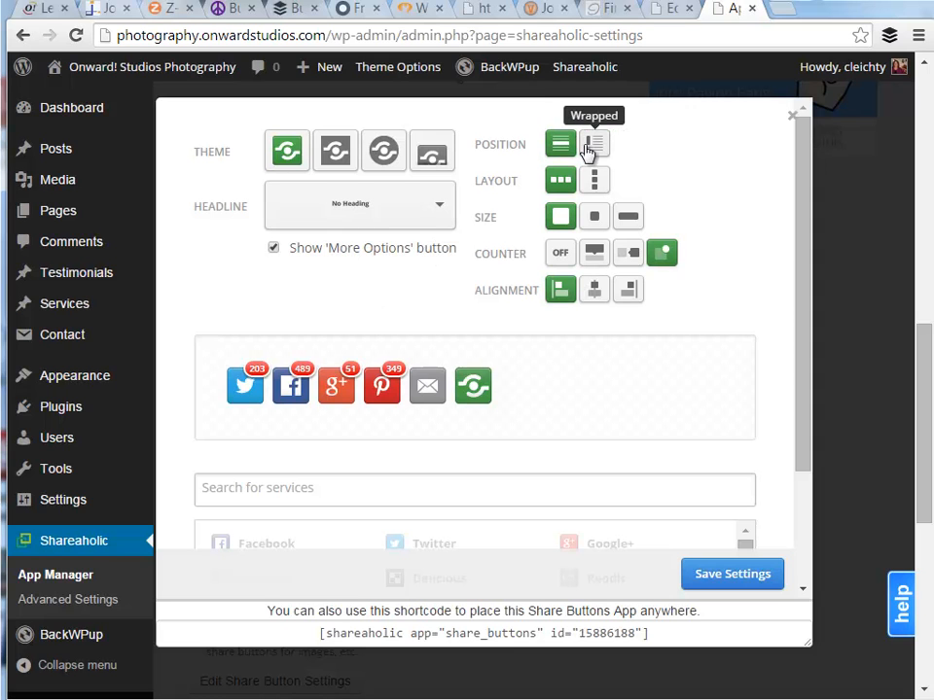
left_click(561, 144)
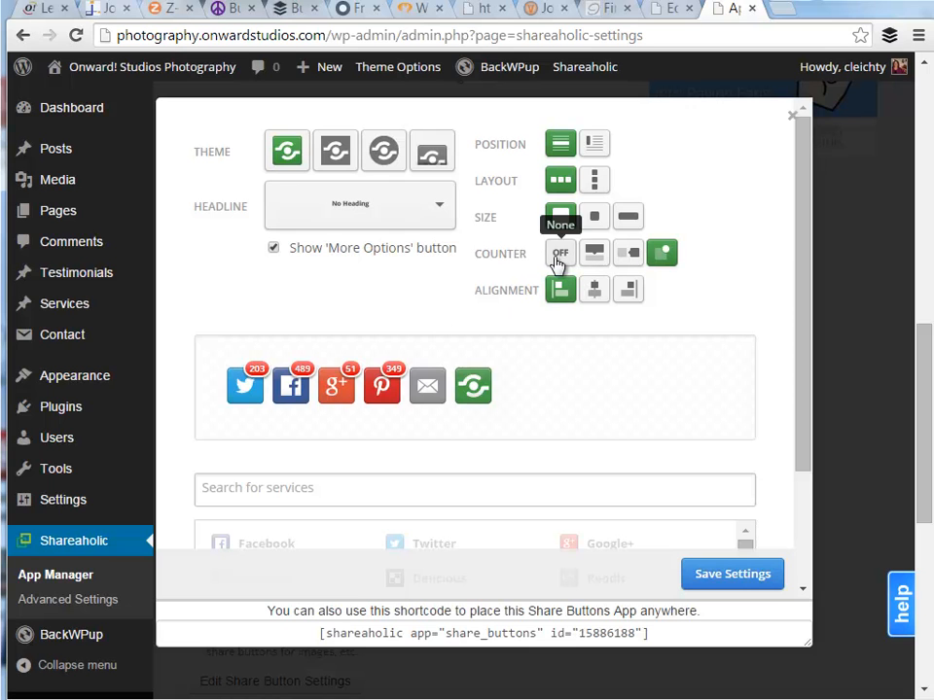
left_click(596, 253)
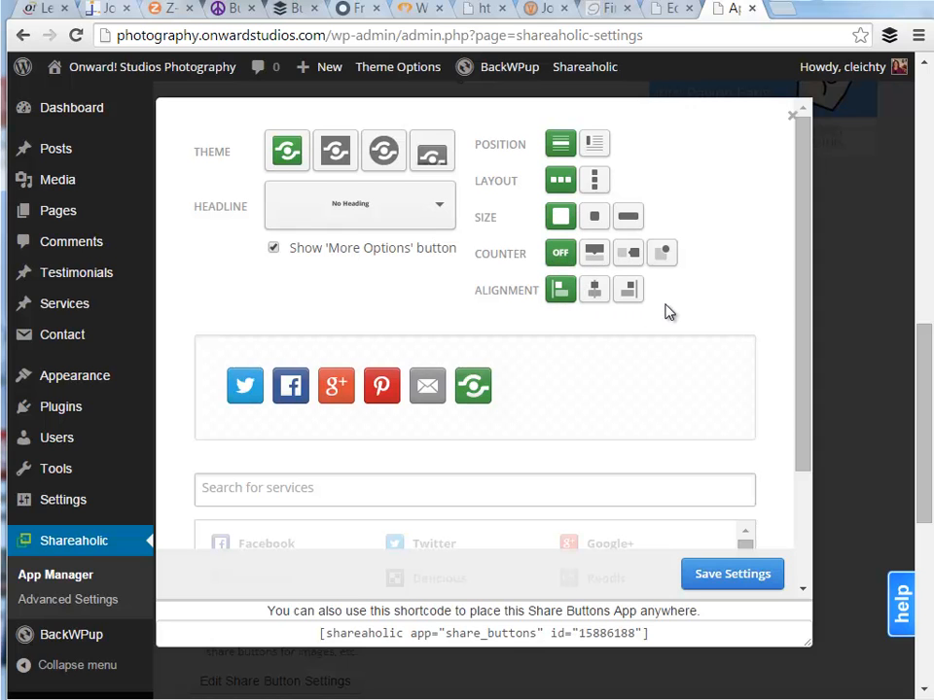
mouse_move(540, 327)
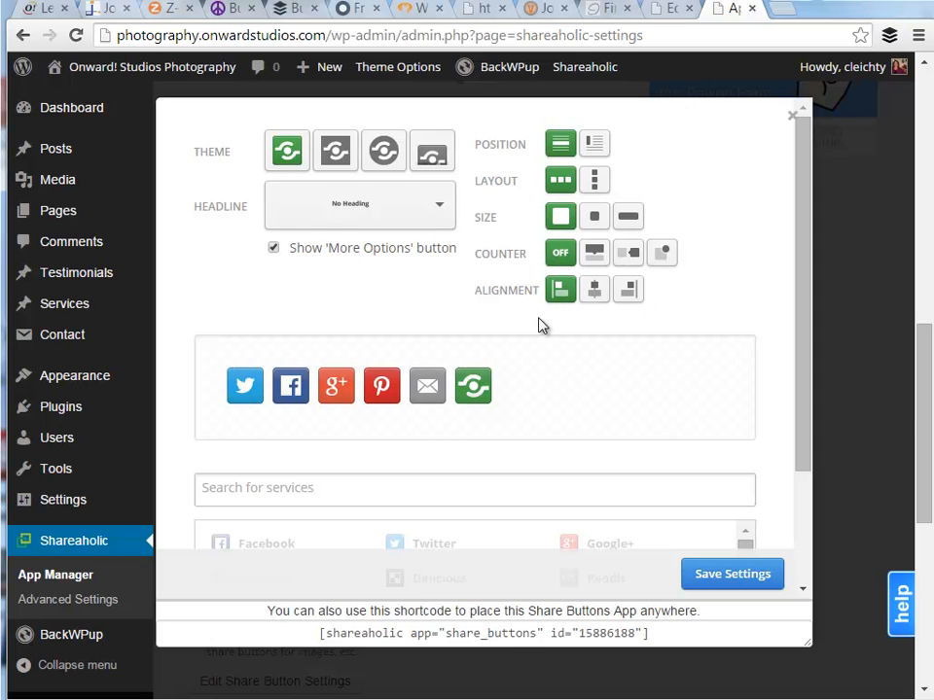
mouse_move(405, 341)
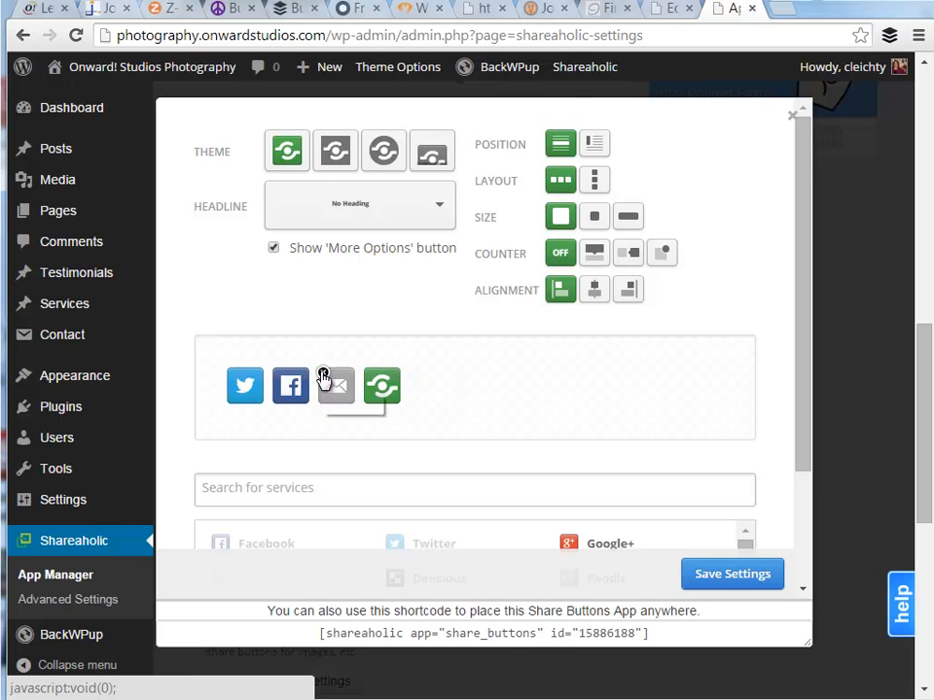
Add LinkedIn so the buttons show Twitter, Facebook, Google+, LinkedIn, Email, Shareaholic, and start saving.
scroll("down", 3)
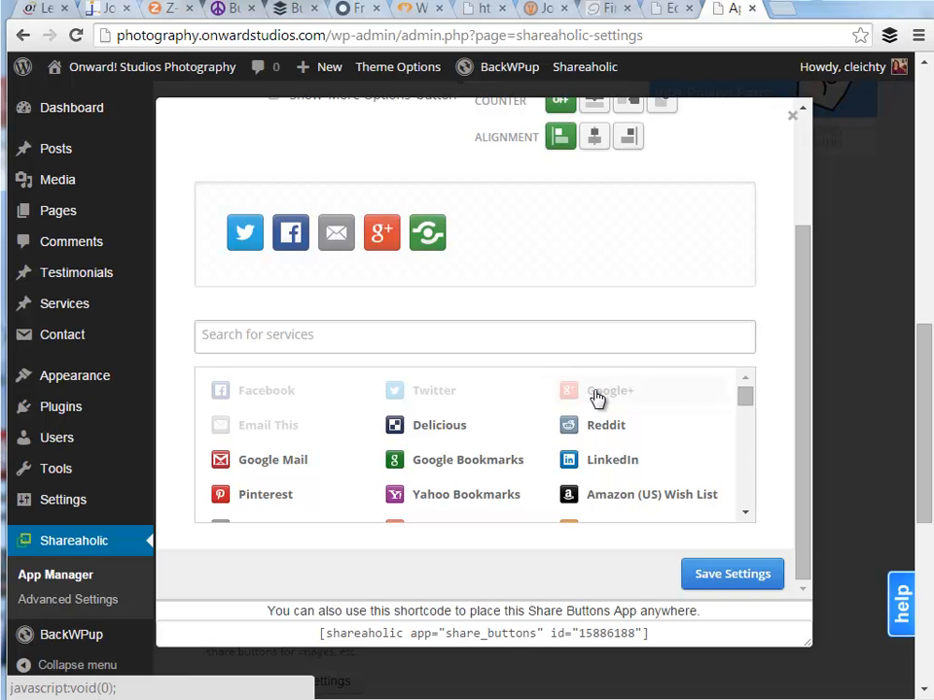
mouse_move(603, 459)
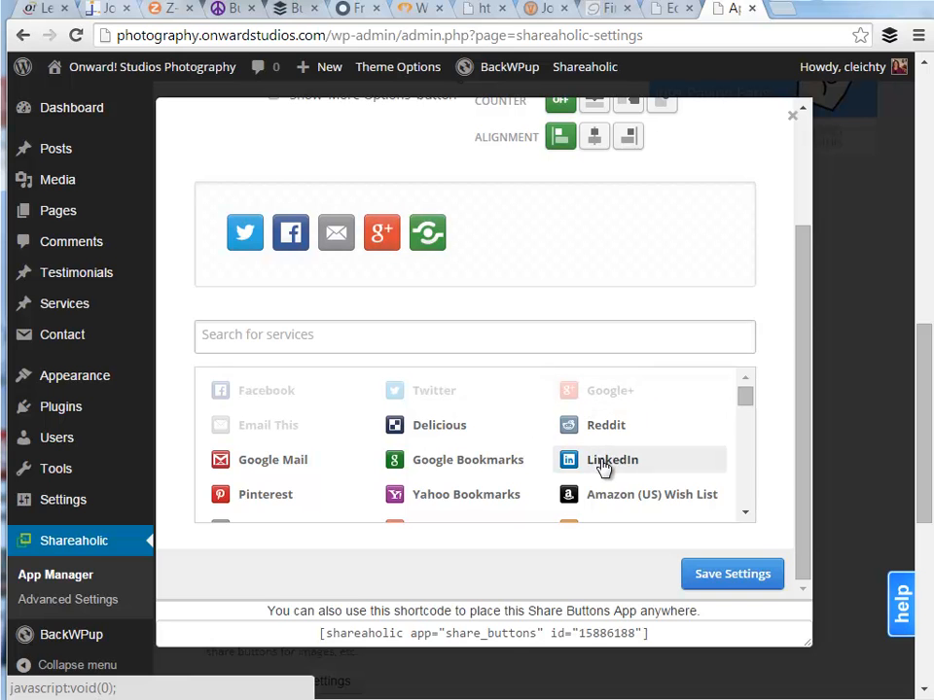
left_click(611, 459)
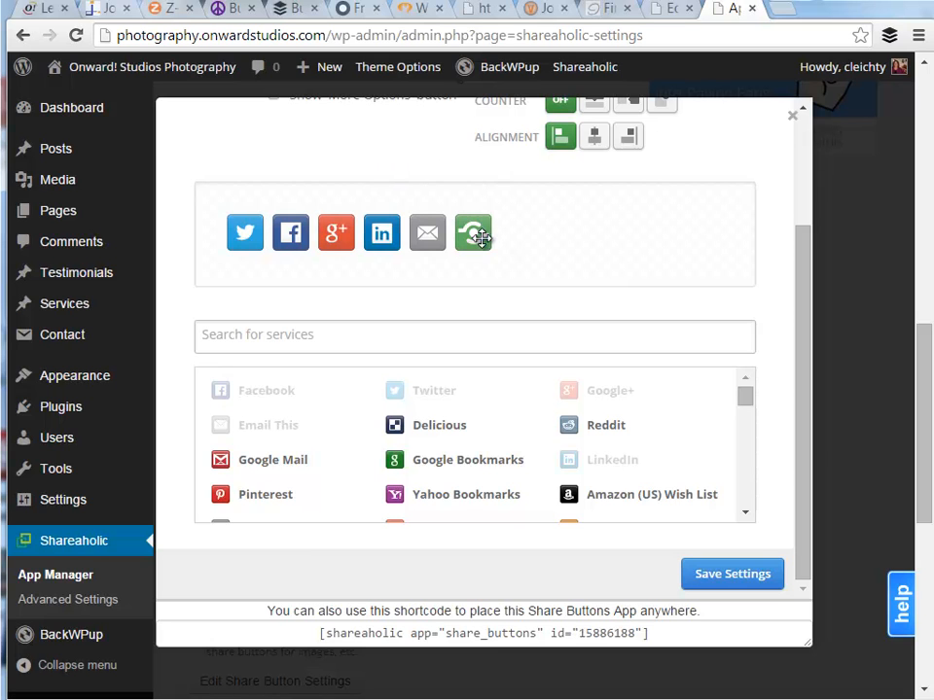
mouse_move(474, 234)
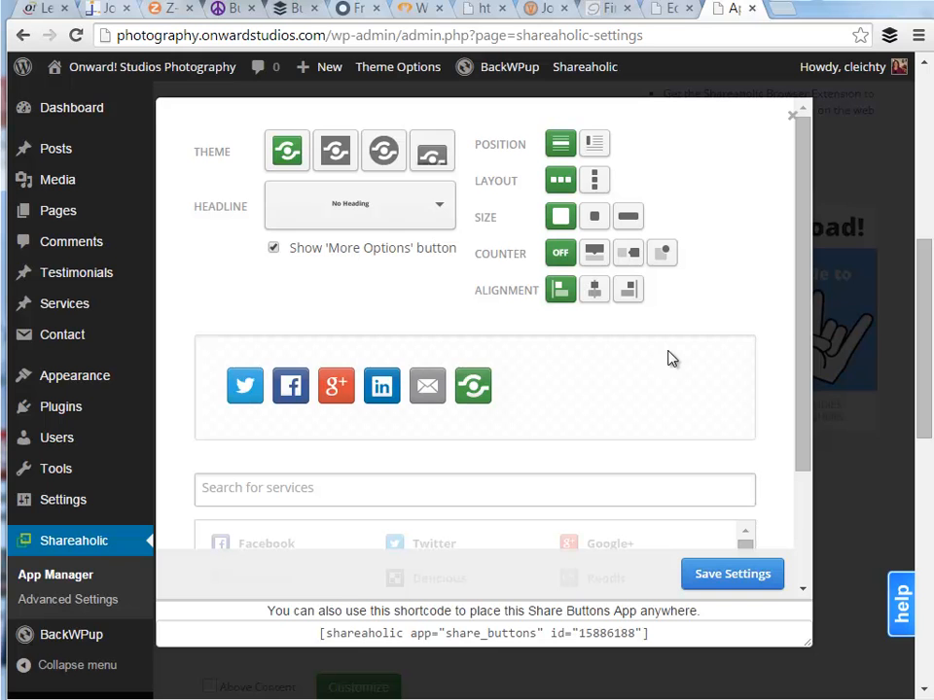
scroll("down", 3)
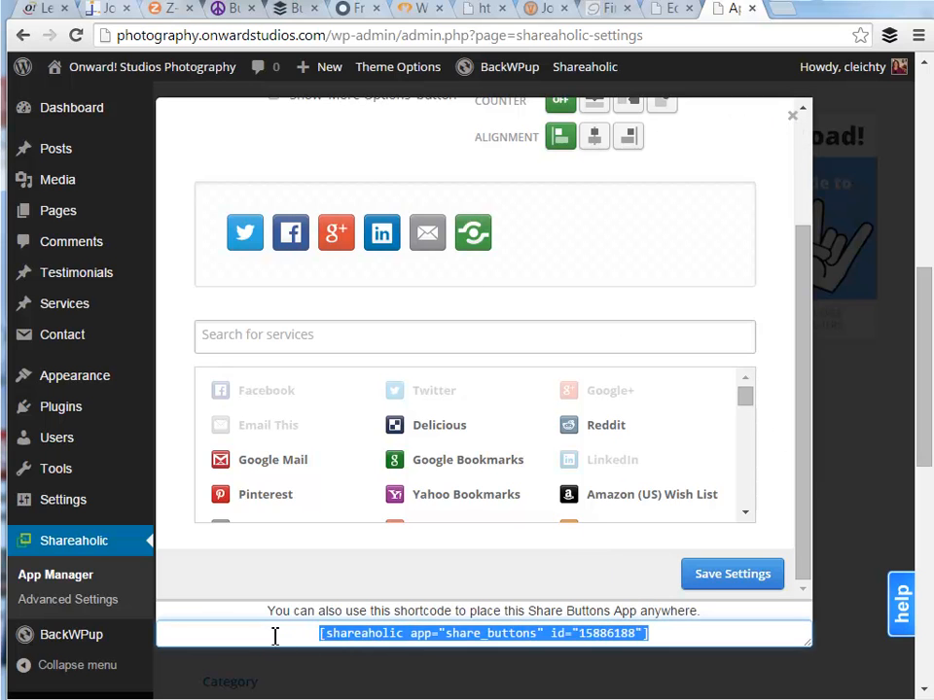
left_click(732, 572)
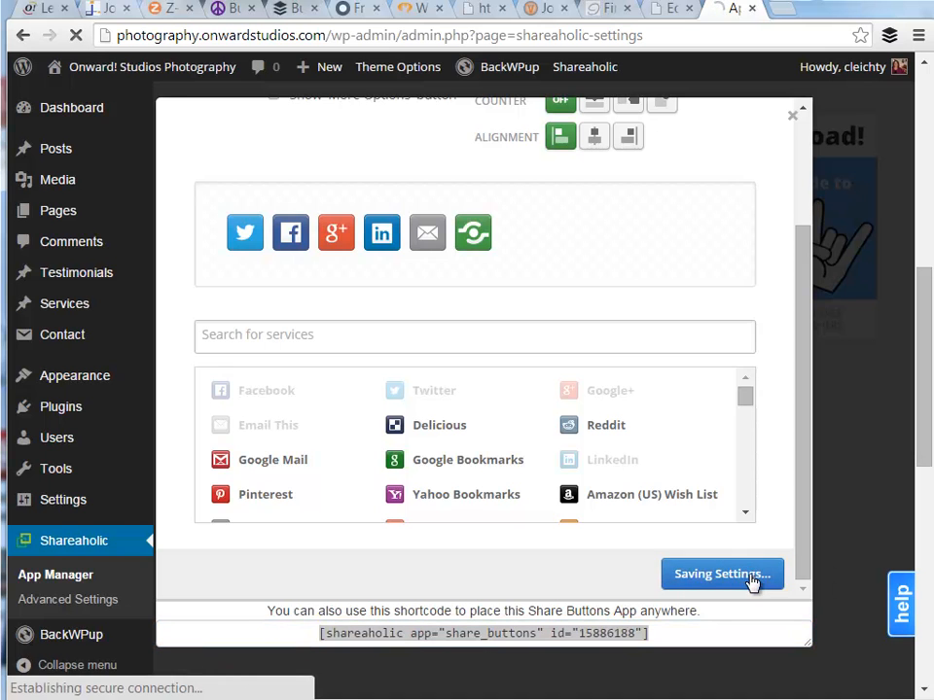
Customize below-content post buttons, replacing Pinterest with LinkedIn, and save the settings.
left_click(722, 574)
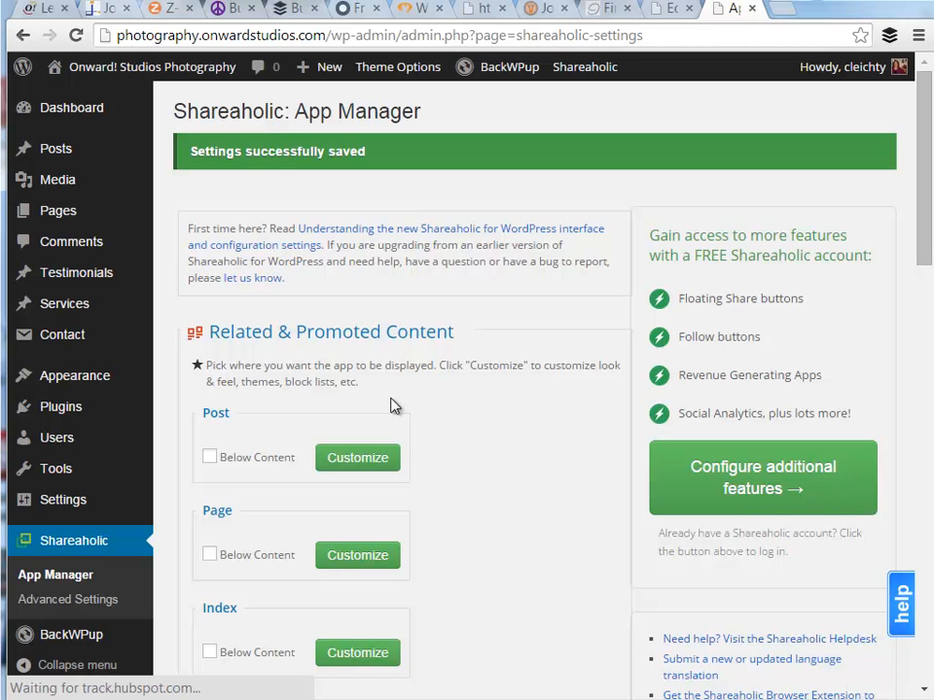
scroll("down", 3)
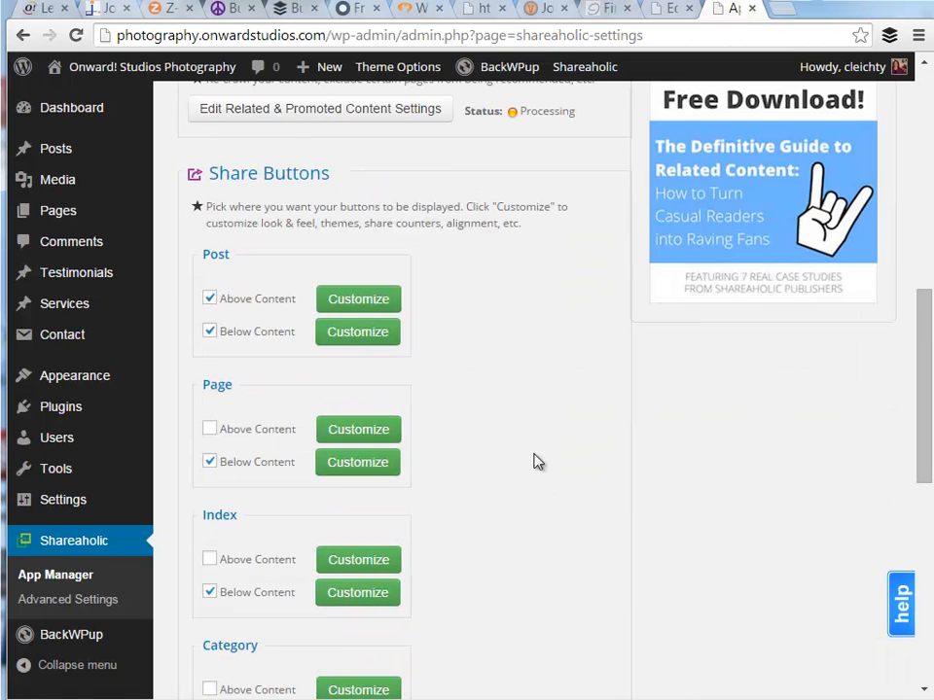
mouse_move(358, 331)
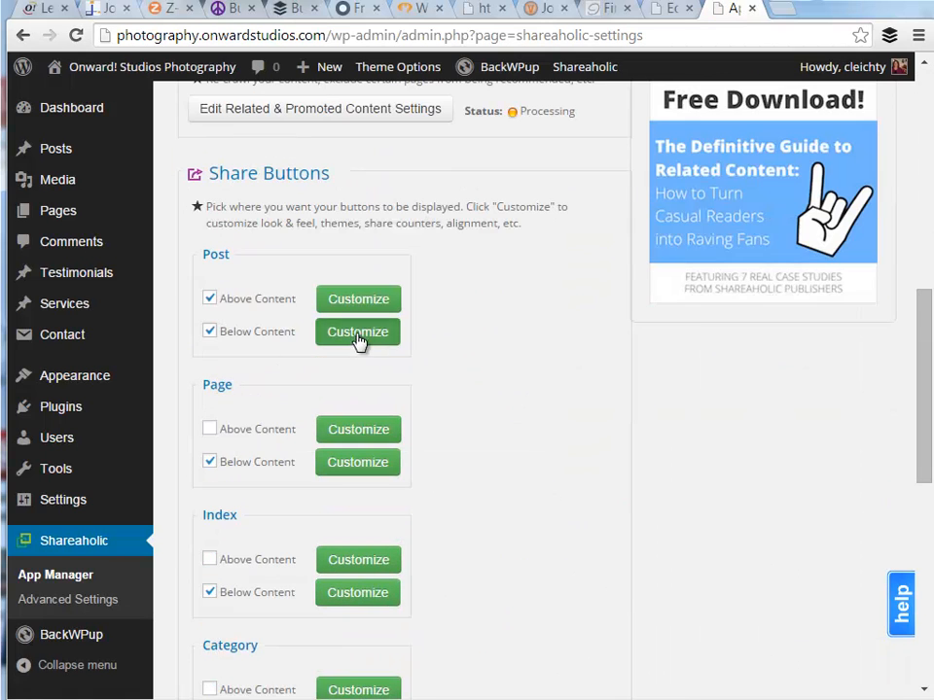
left_click(358, 330)
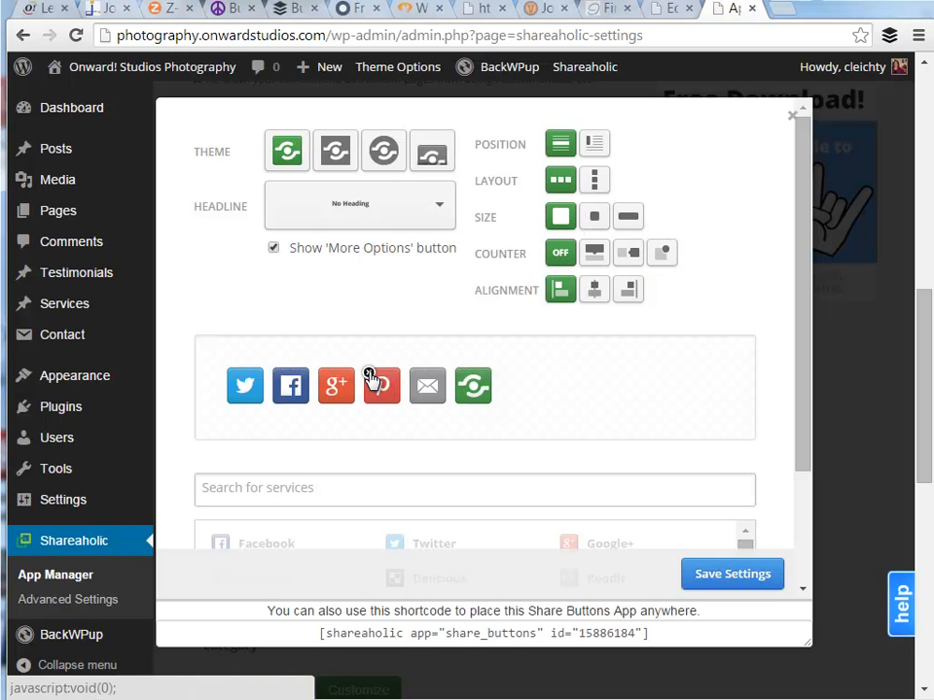
left_click(382, 385)
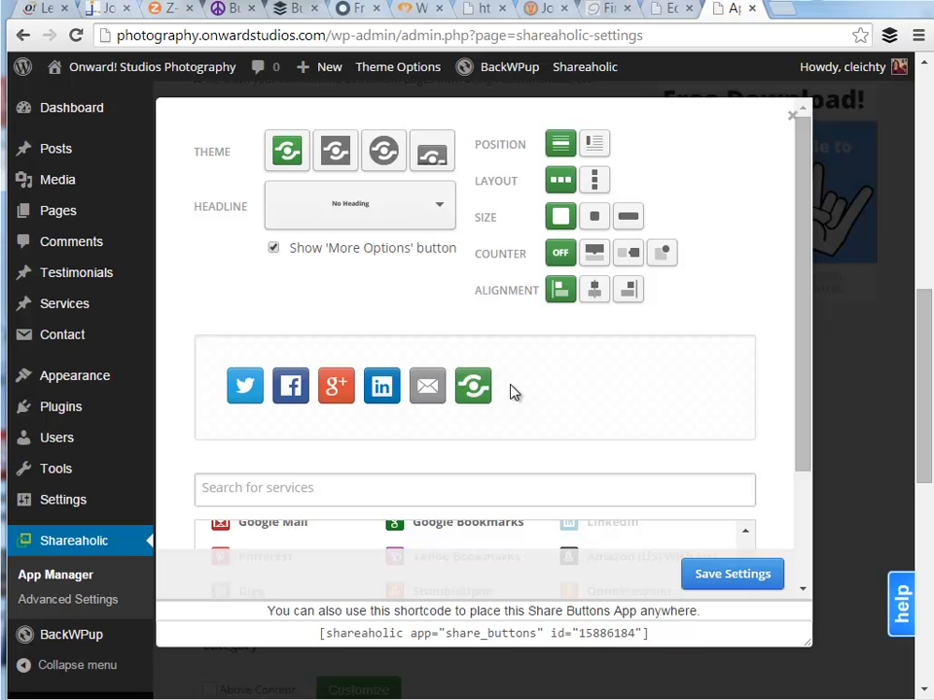
mouse_move(677, 166)
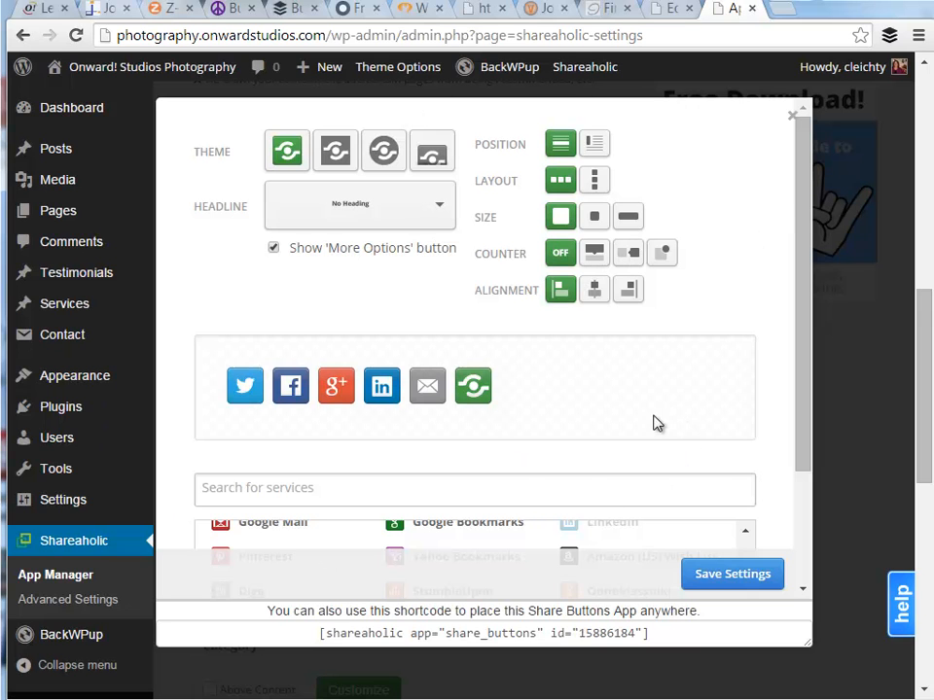
mouse_move(665, 237)
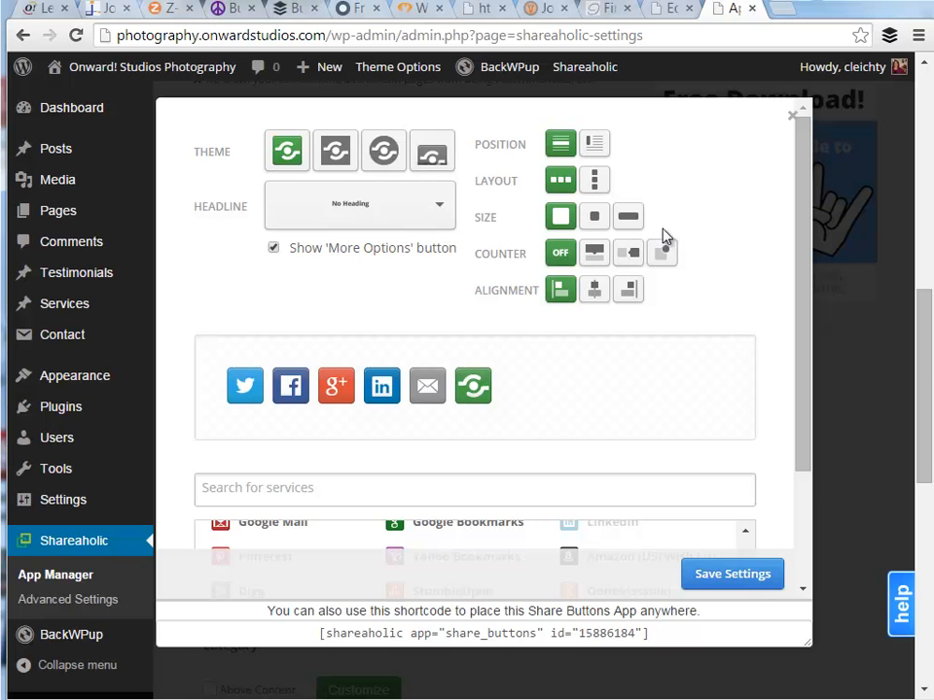
left_click(731, 574)
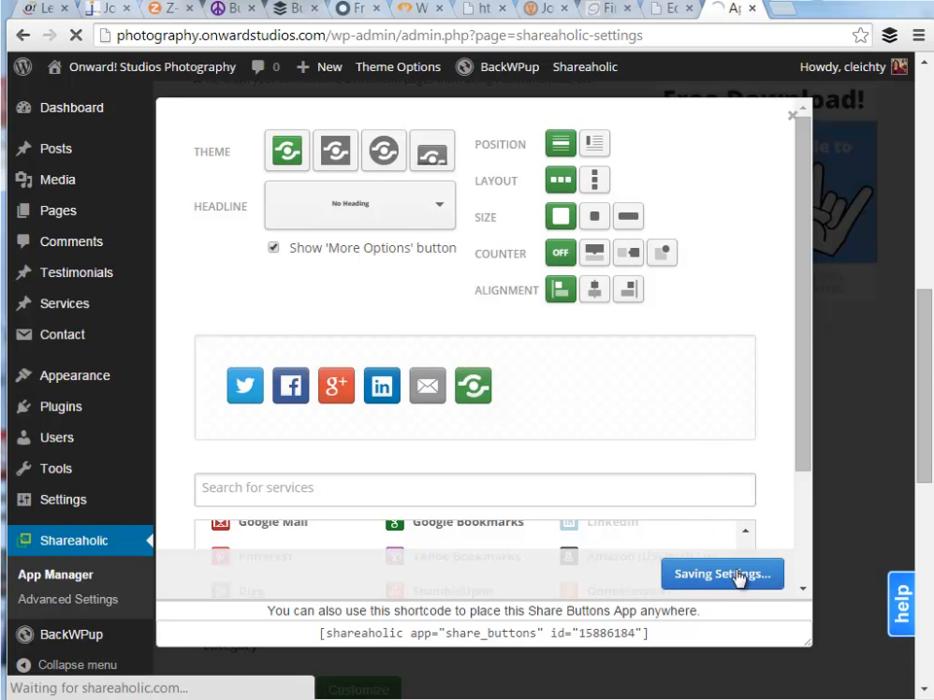
left_click(721, 573)
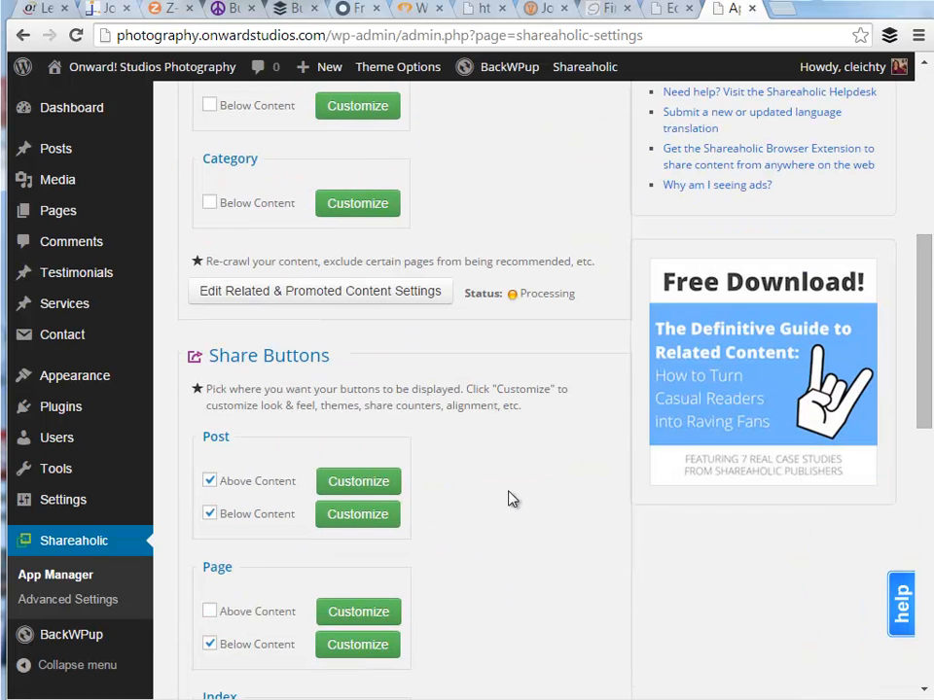
Go to Edit Share Button Settings further down the App Manager page.
scroll("down", 3)
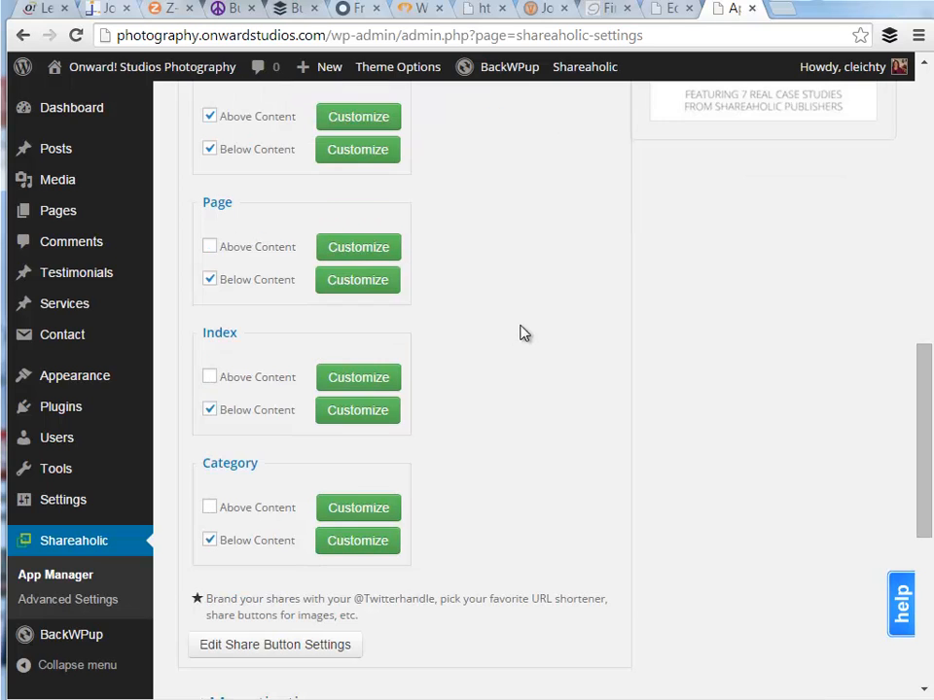
mouse_move(523, 434)
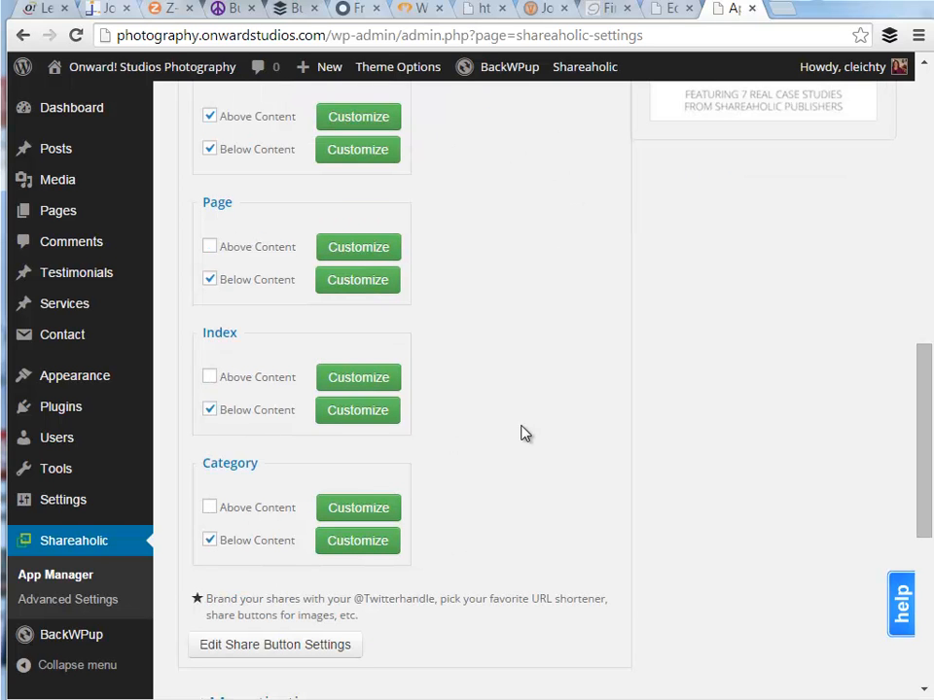
scroll("down", 3)
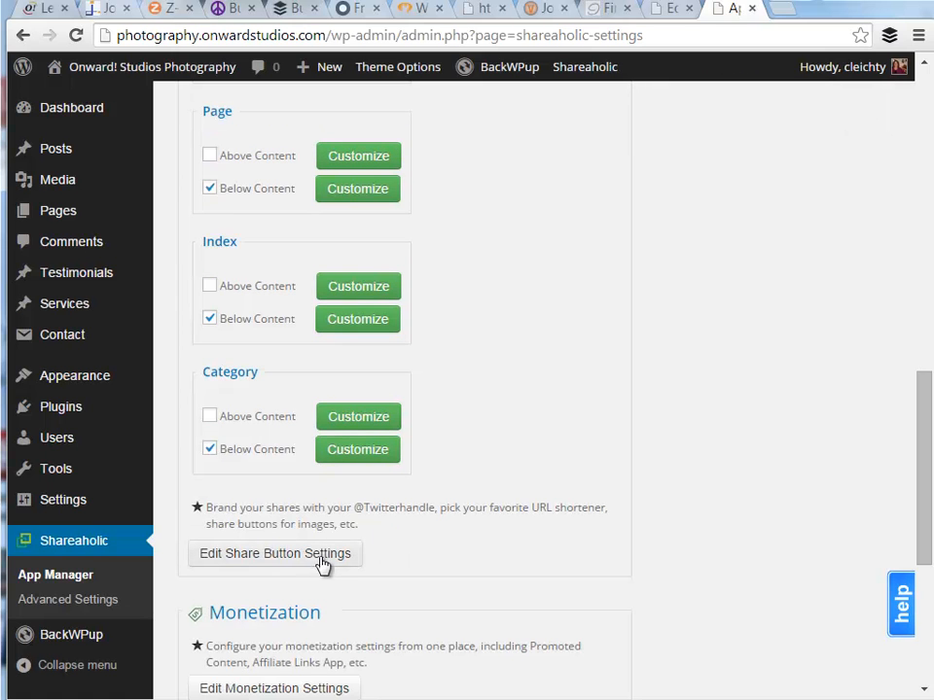
left_click(274, 553)
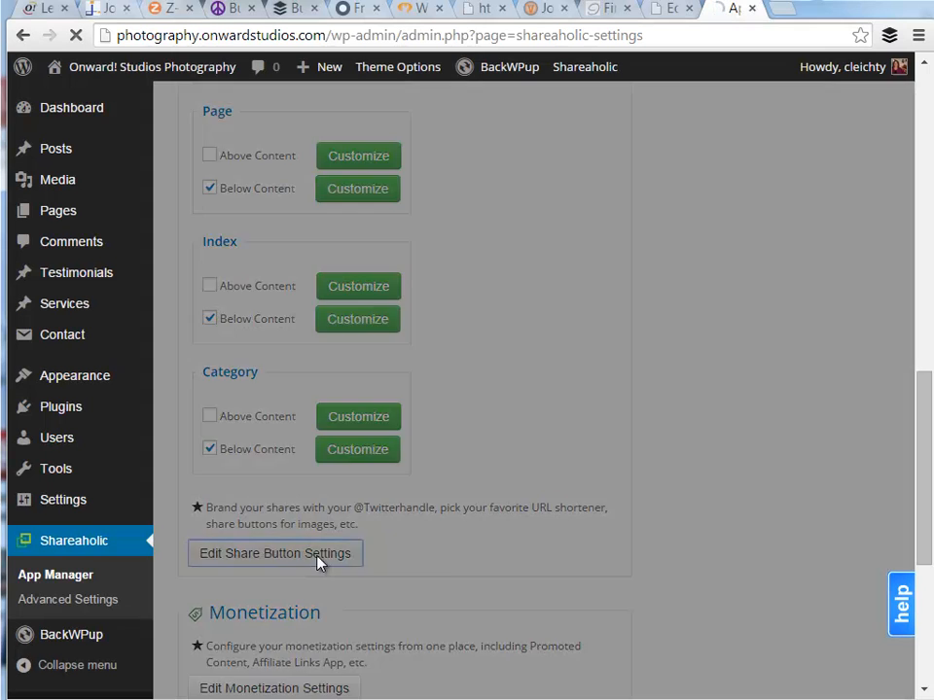
left_click(275, 552)
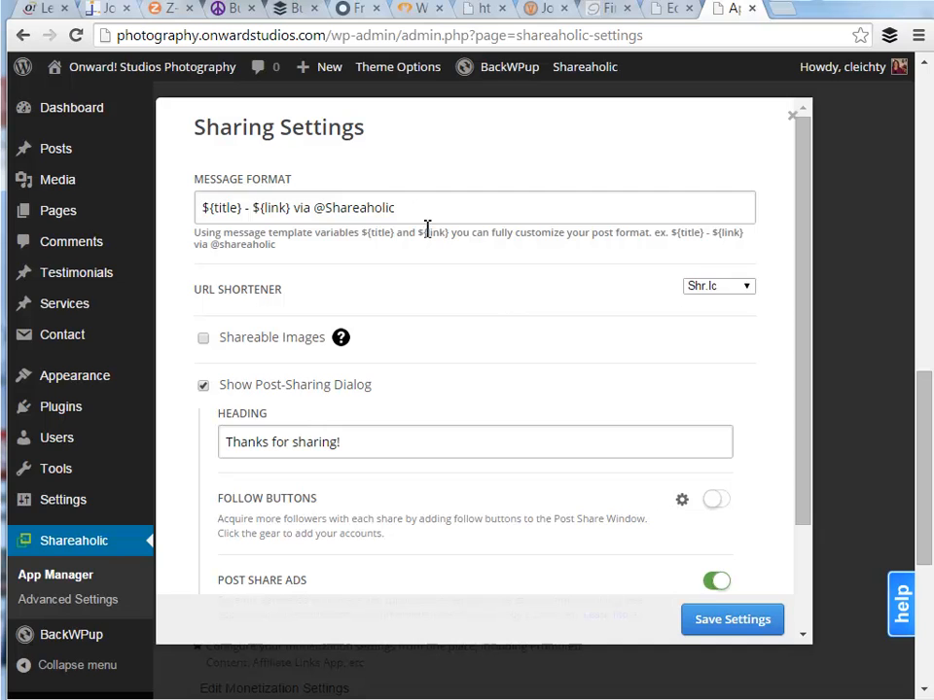
left_click(418, 206)
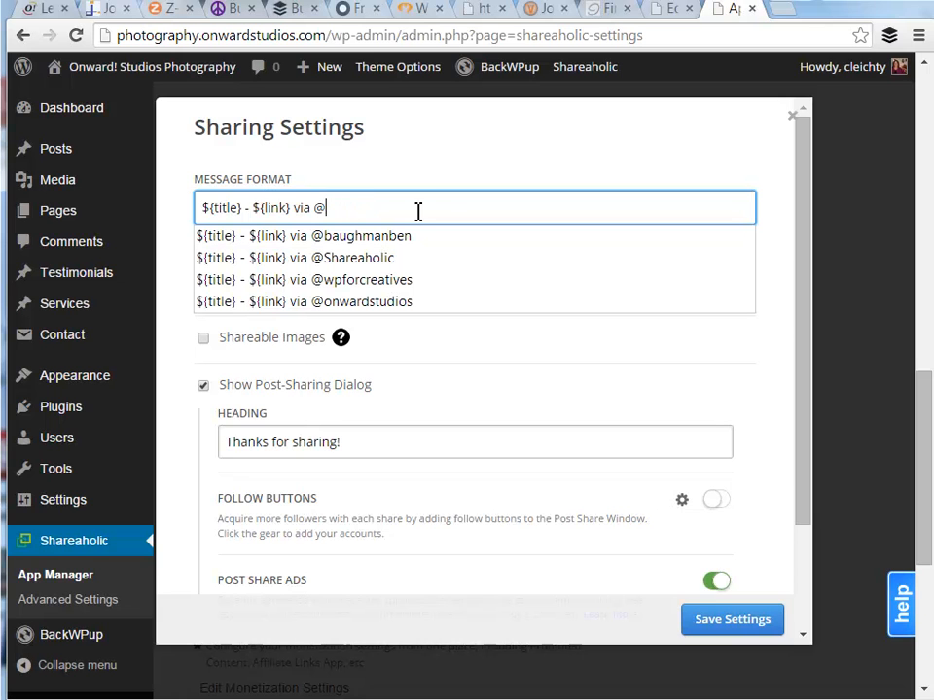
type("wp")
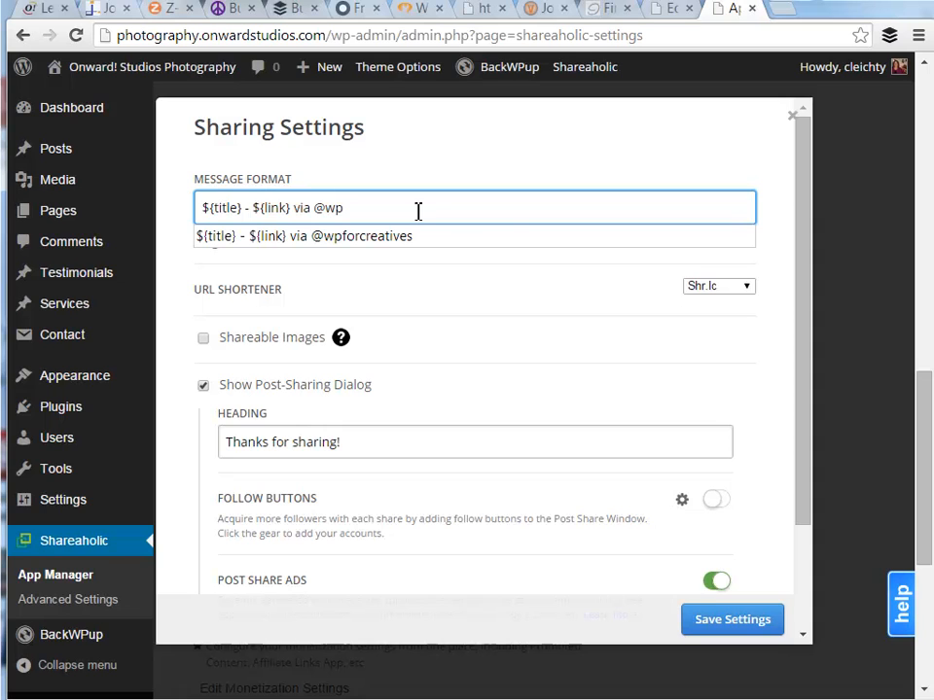
type("forcreat")
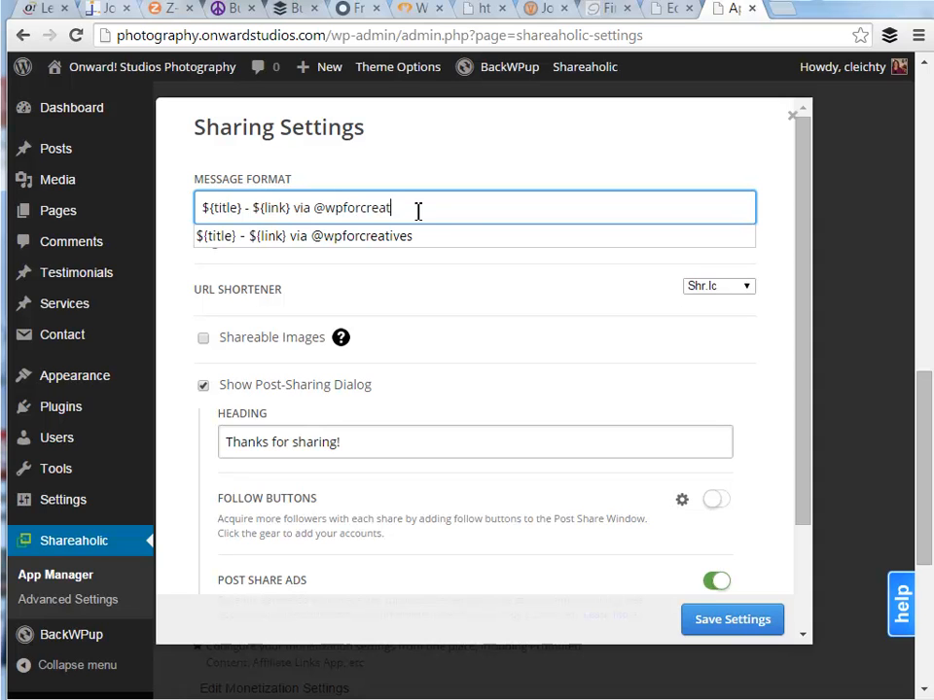
type("ives")
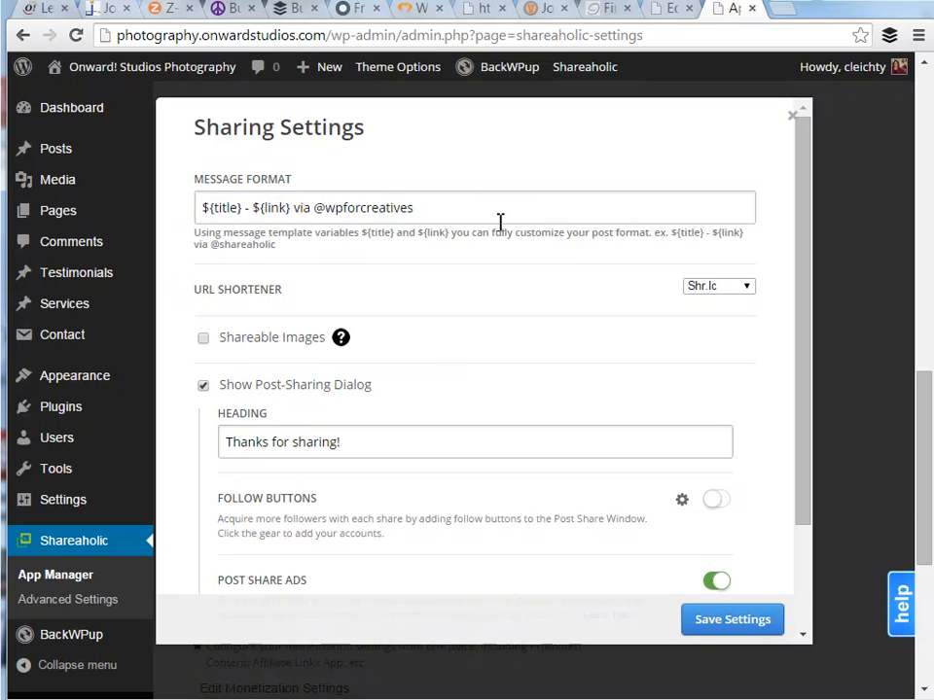
left_click(718, 284)
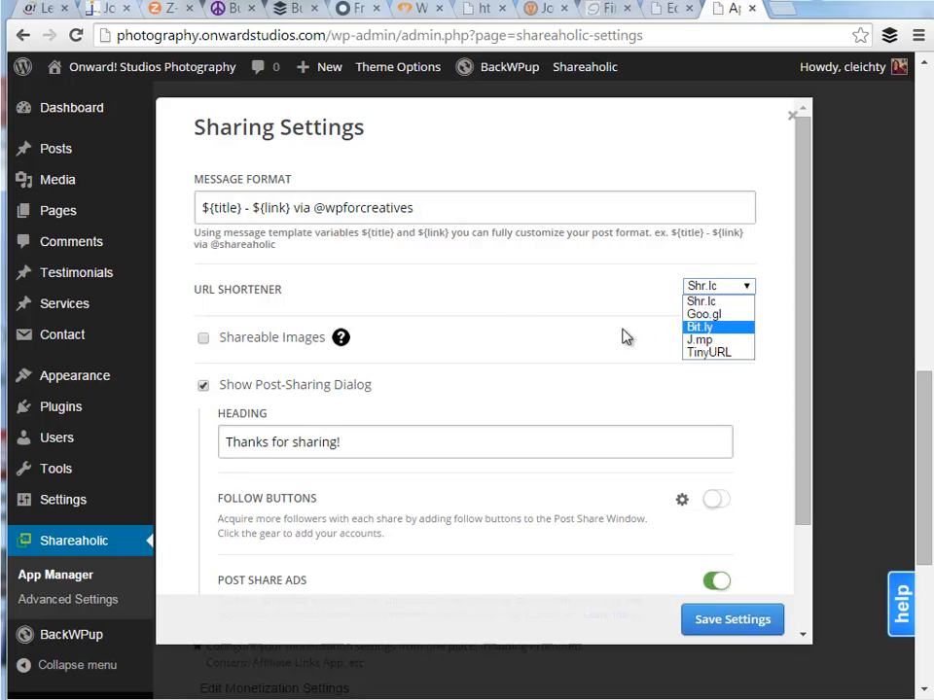
left_click(718, 284)
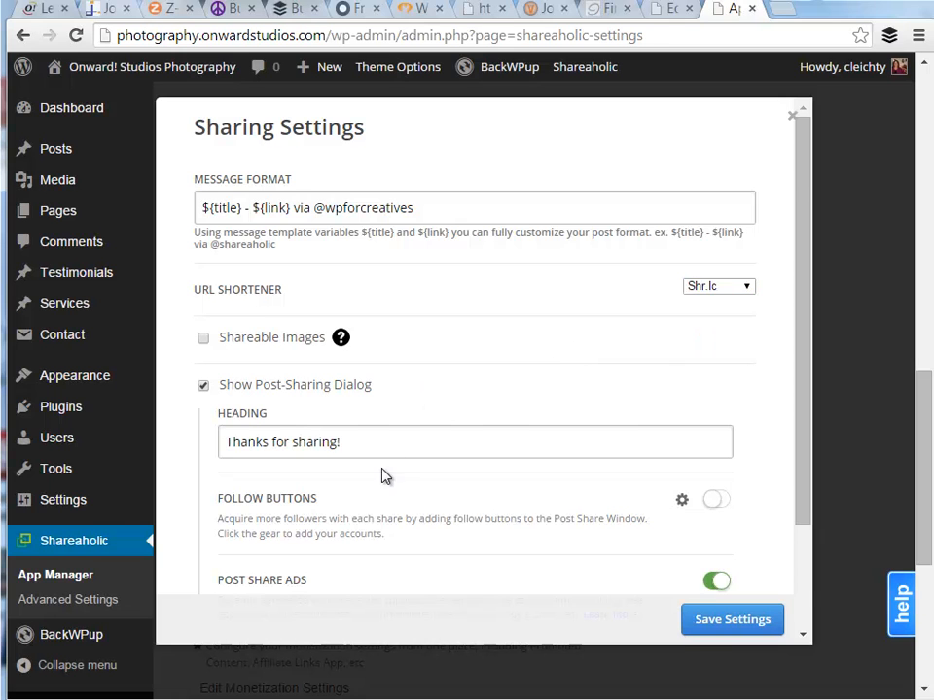
scroll("down", 3)
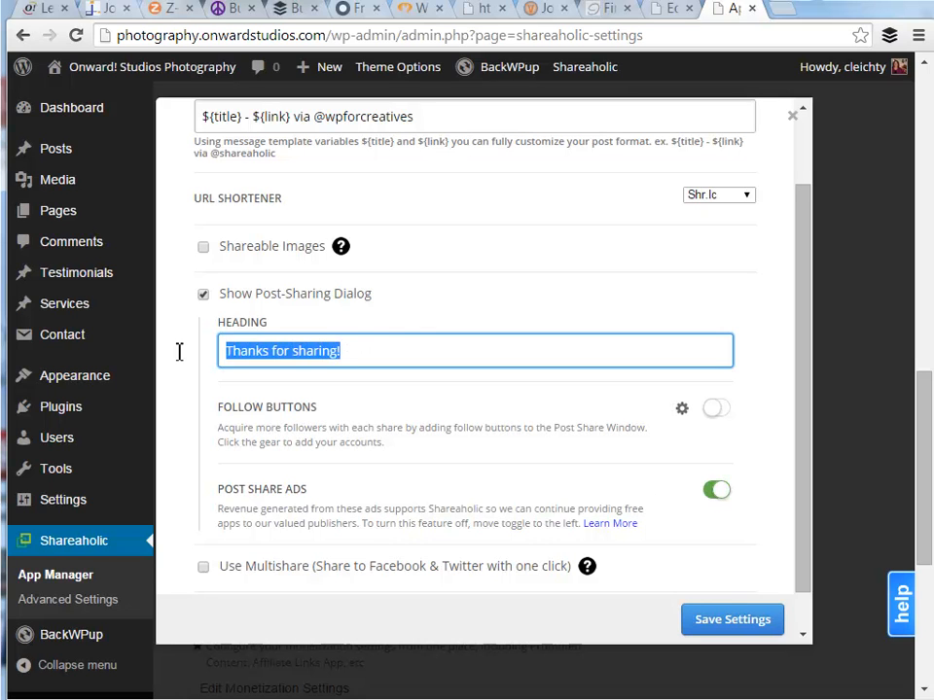
mouse_move(424, 343)
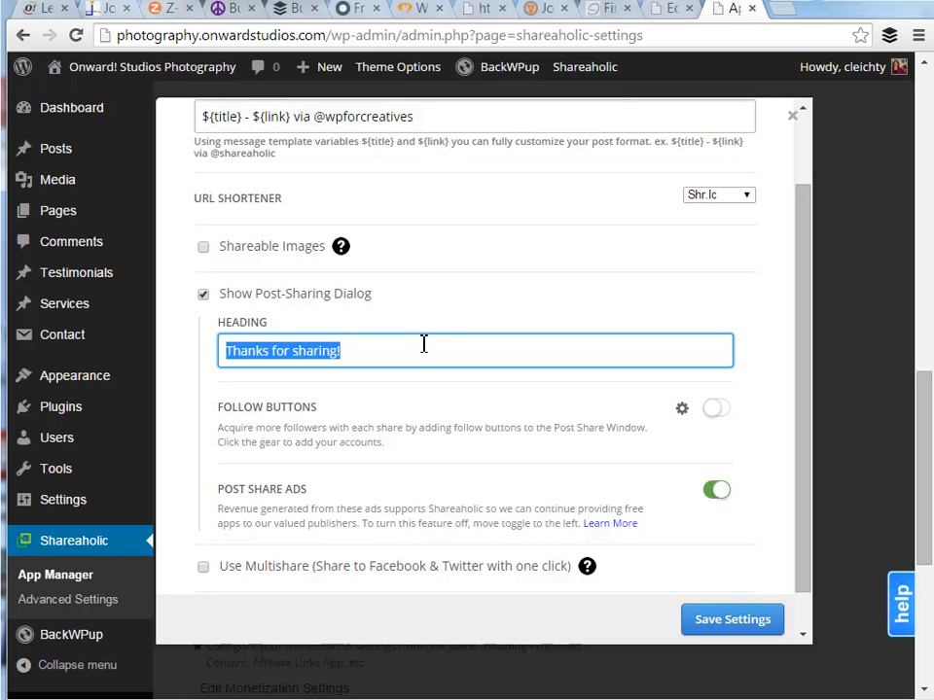
mouse_move(624, 455)
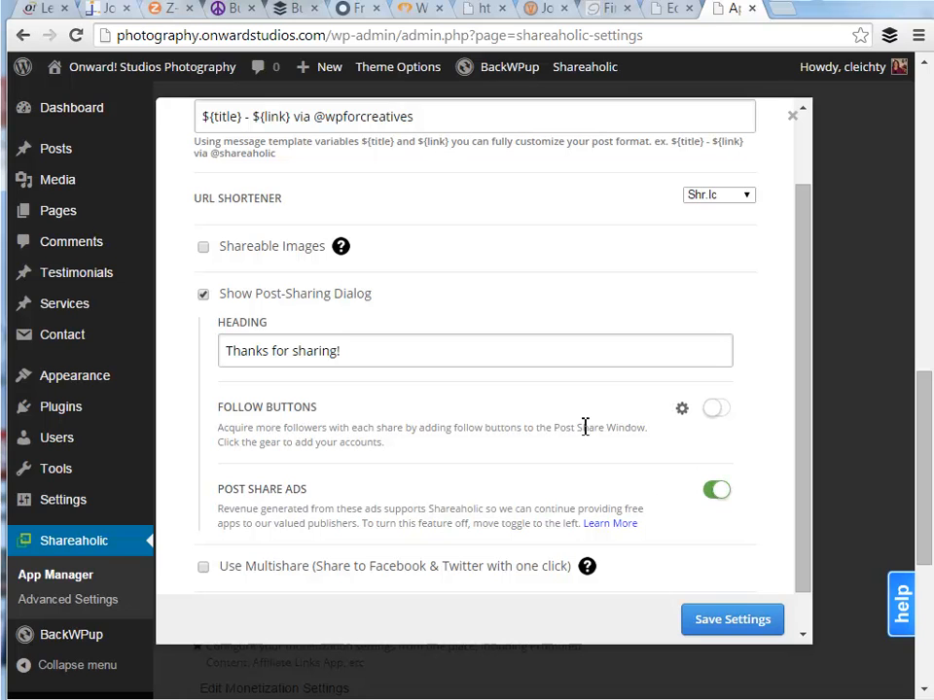
mouse_move(711, 416)
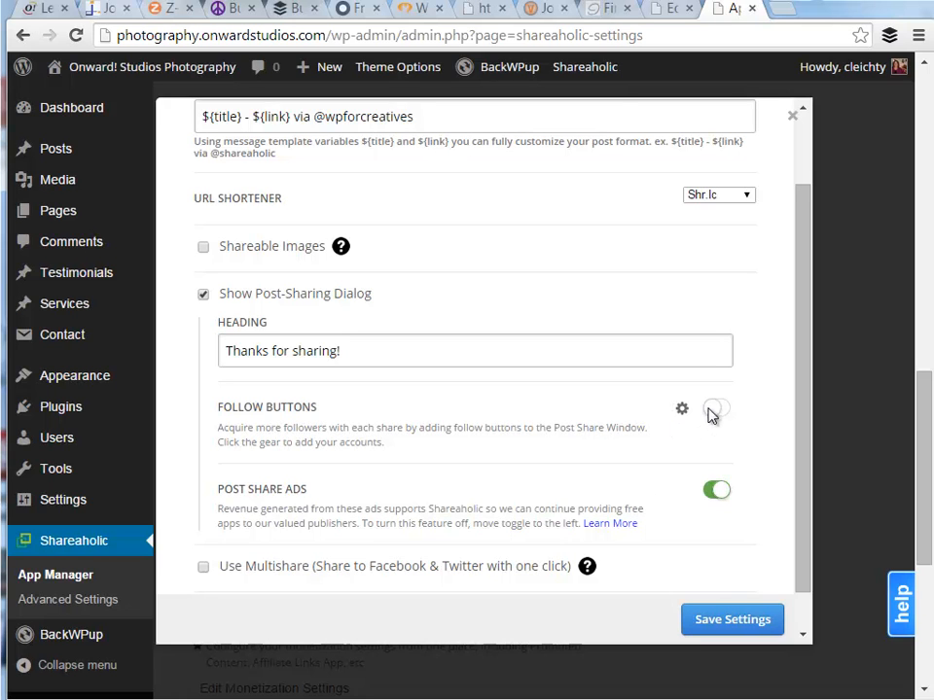
Enable follow buttons with Facebook and LinkedIn set to wpforcreatives, Pinterest cleared, and save them.
left_click(716, 409)
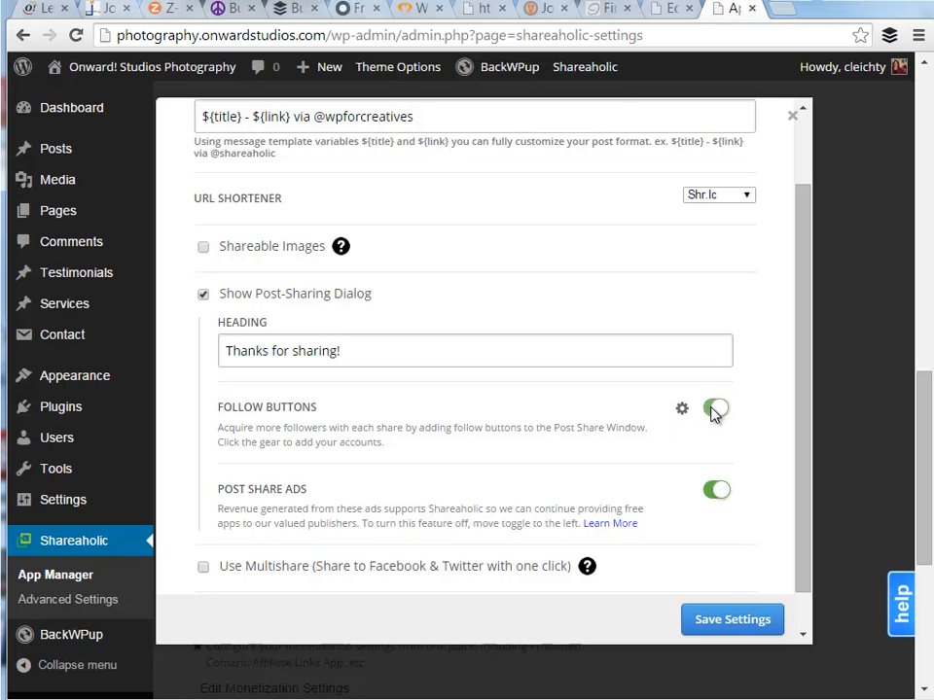
mouse_move(681, 408)
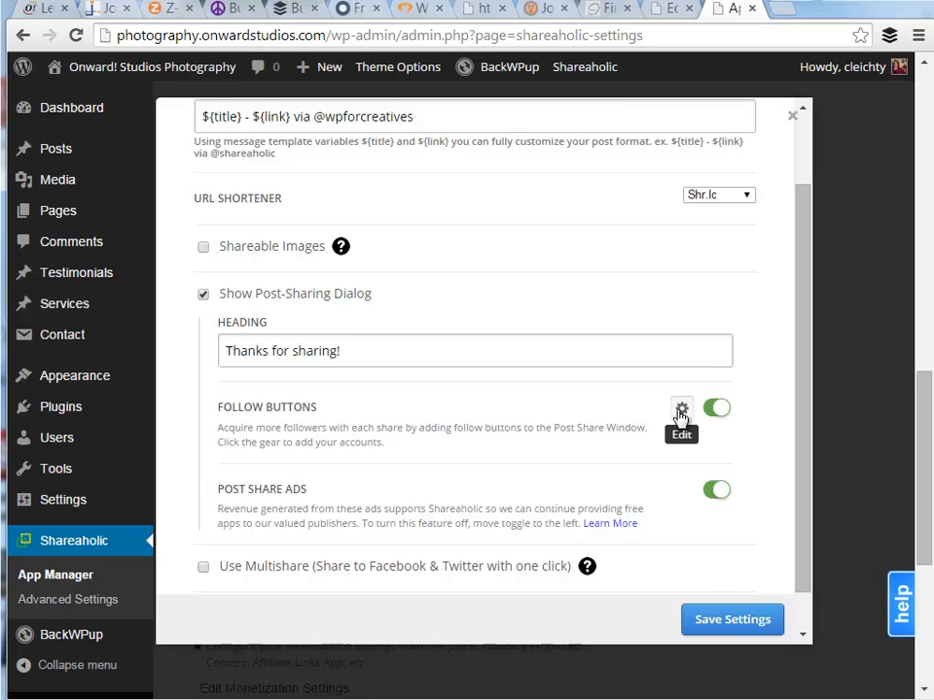
left_click(681, 409)
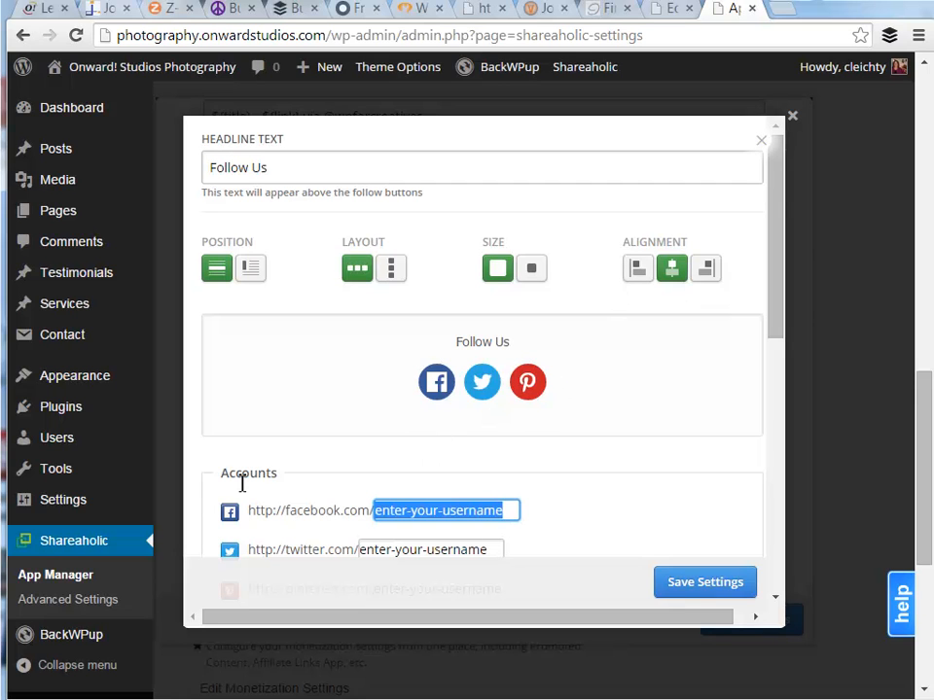
type("wpforcreative")
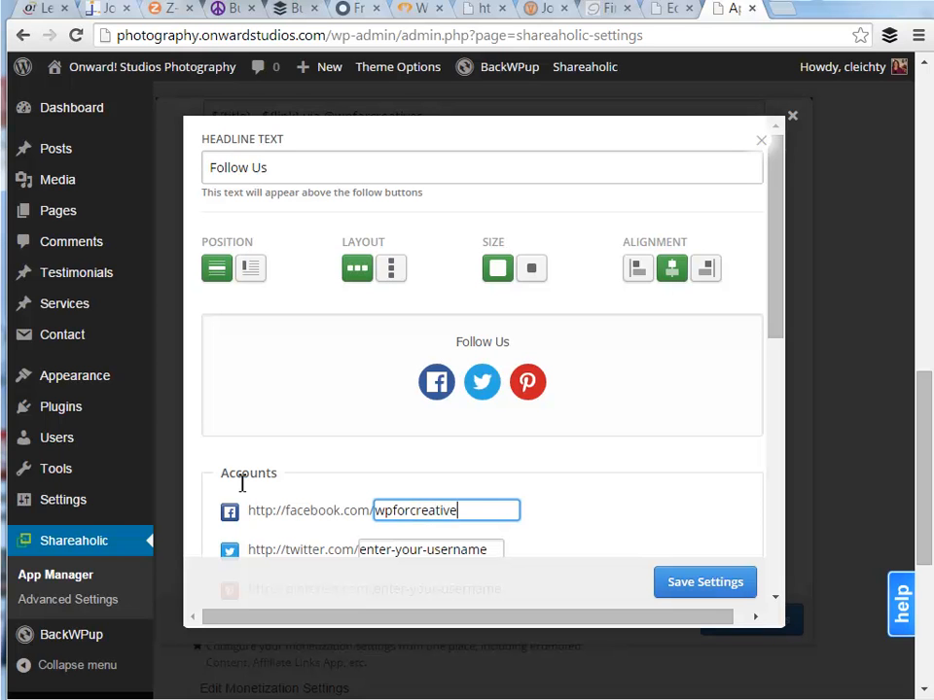
type("s")
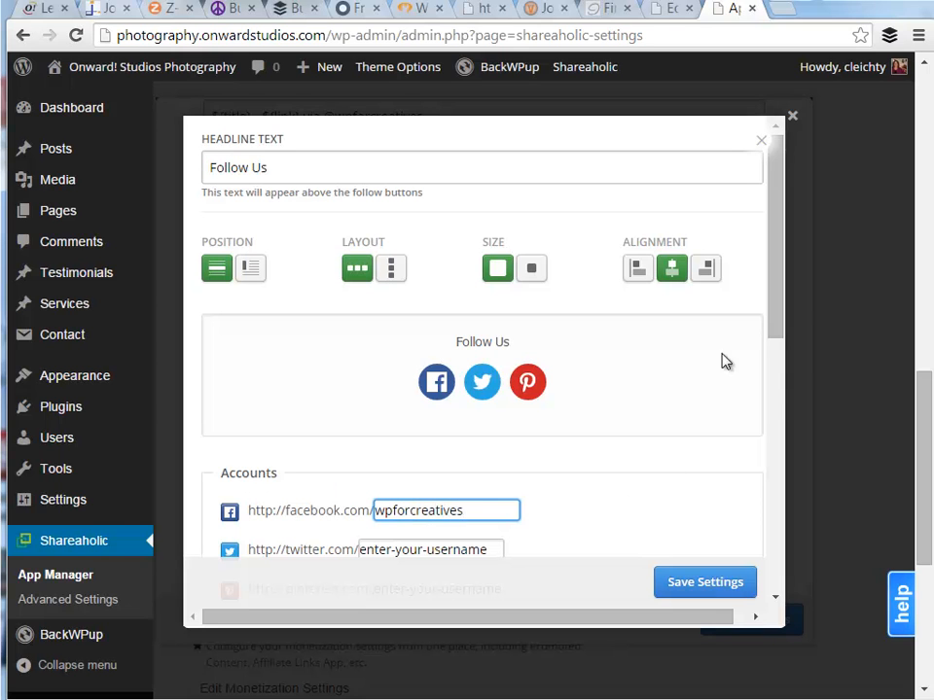
scroll("down", 3)
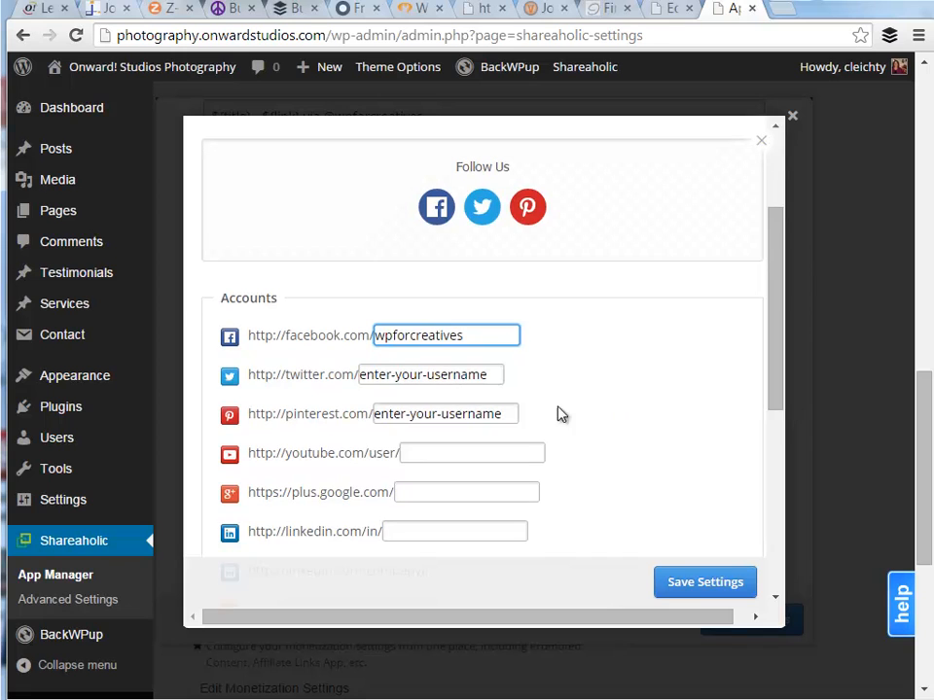
left_click(443, 413)
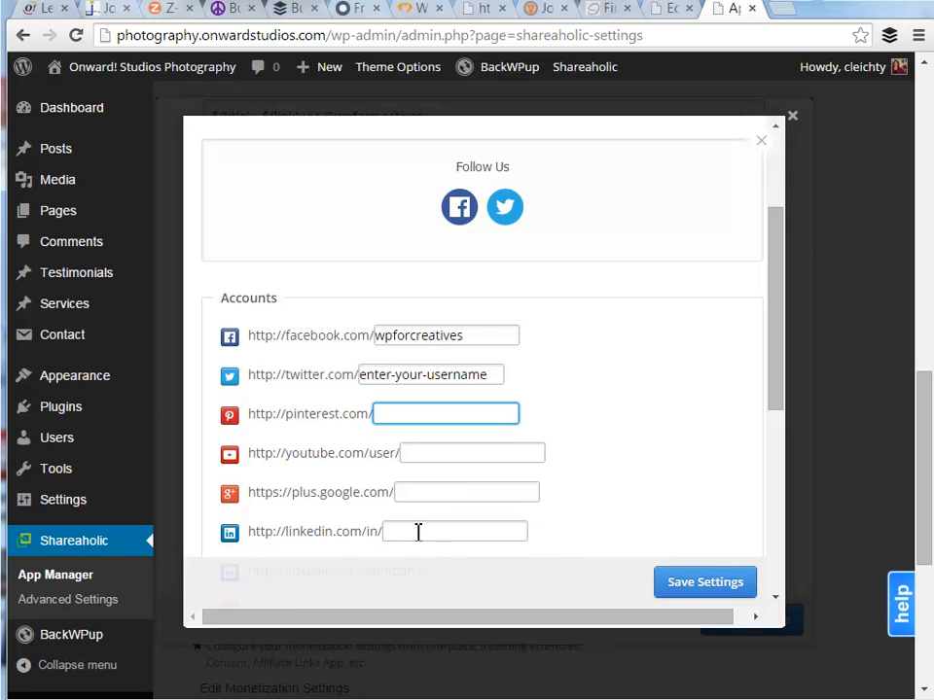
type("wpforcreatives")
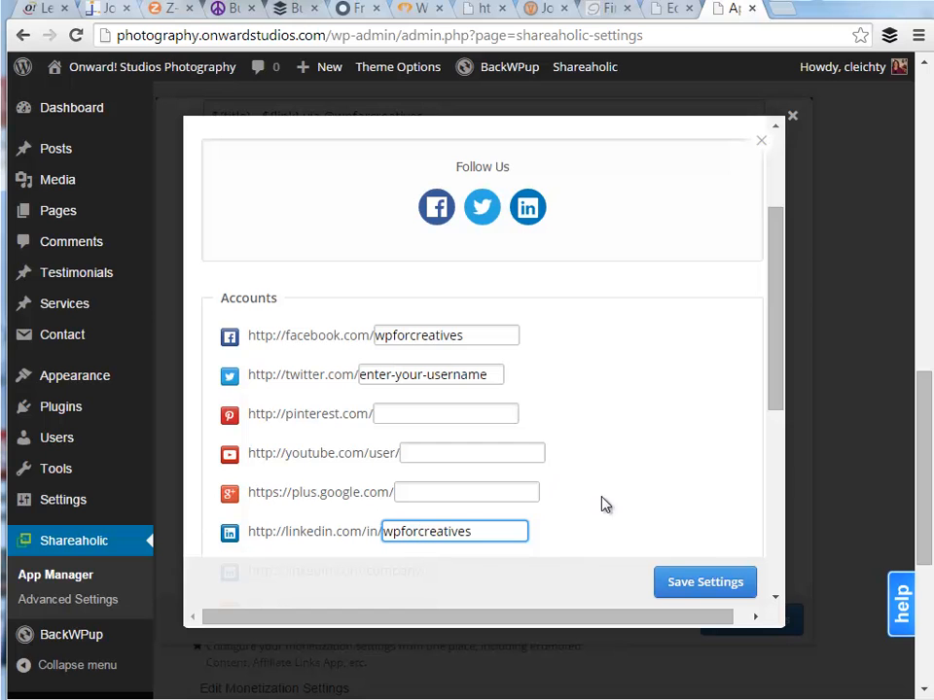
left_click(704, 582)
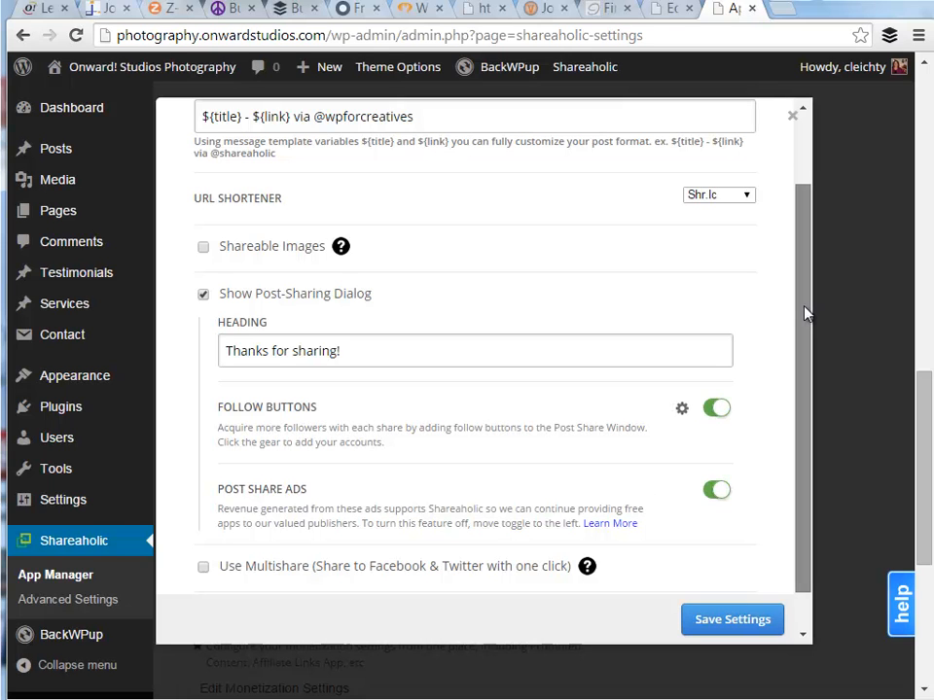
Save the Sharing Settings dialog so posts show the configured buttons above and below.
scroll("down", 3)
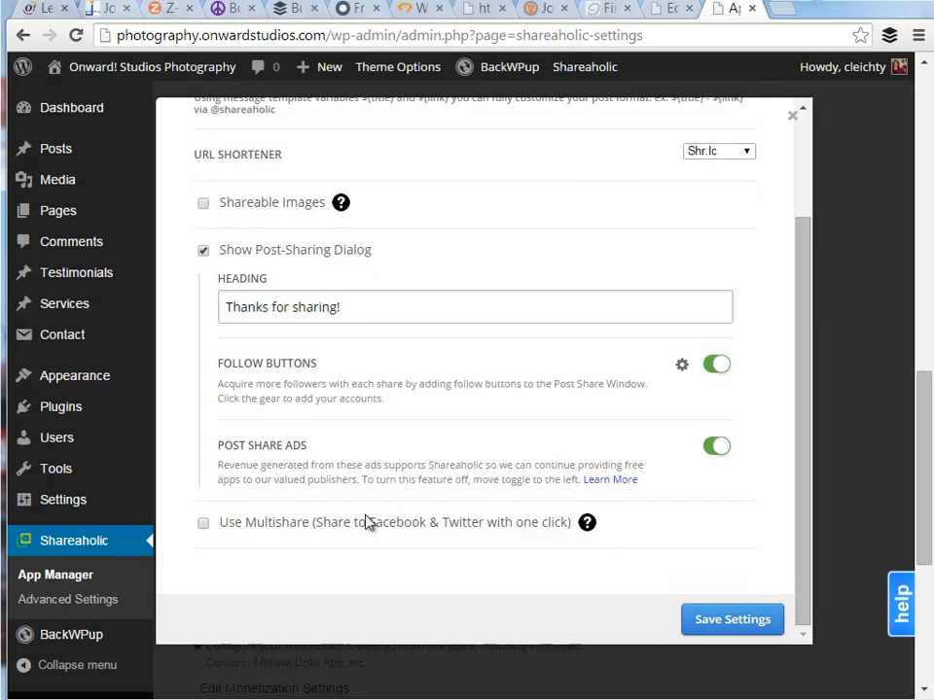
left_click(732, 619)
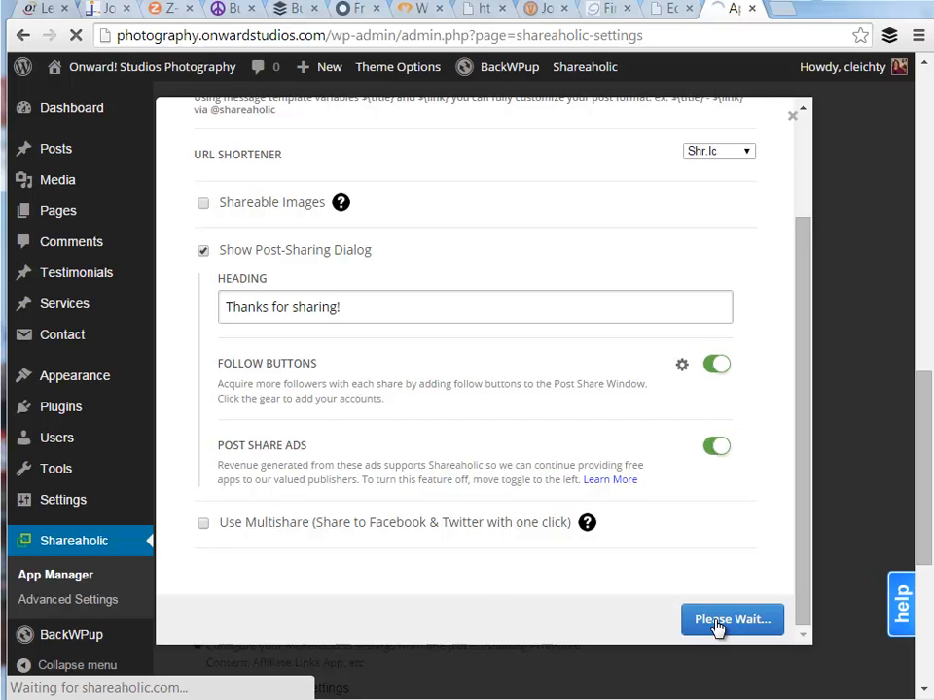
left_click(731, 619)
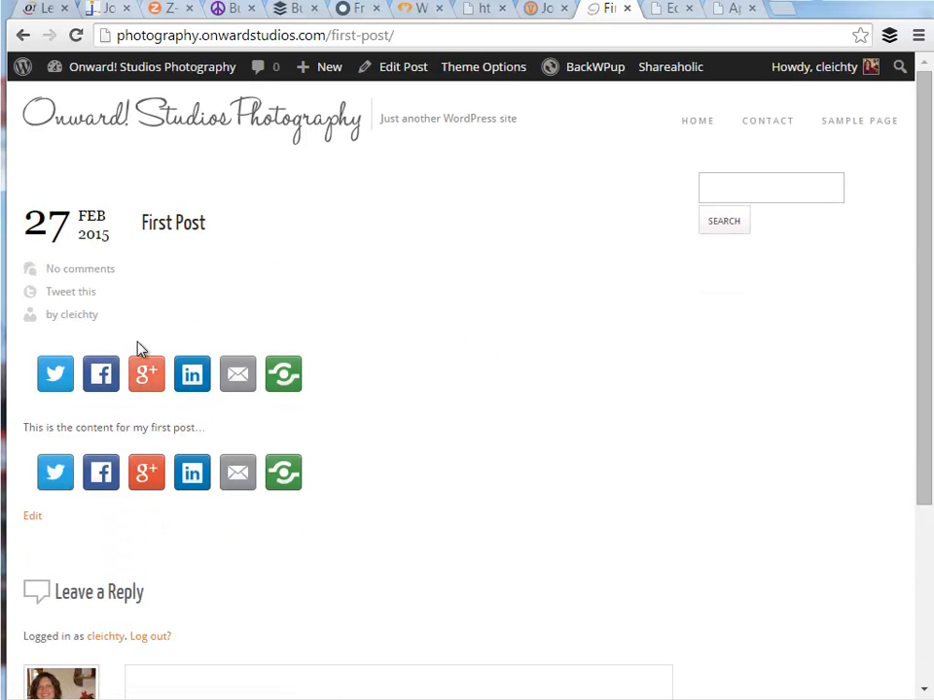
mouse_move(222, 437)
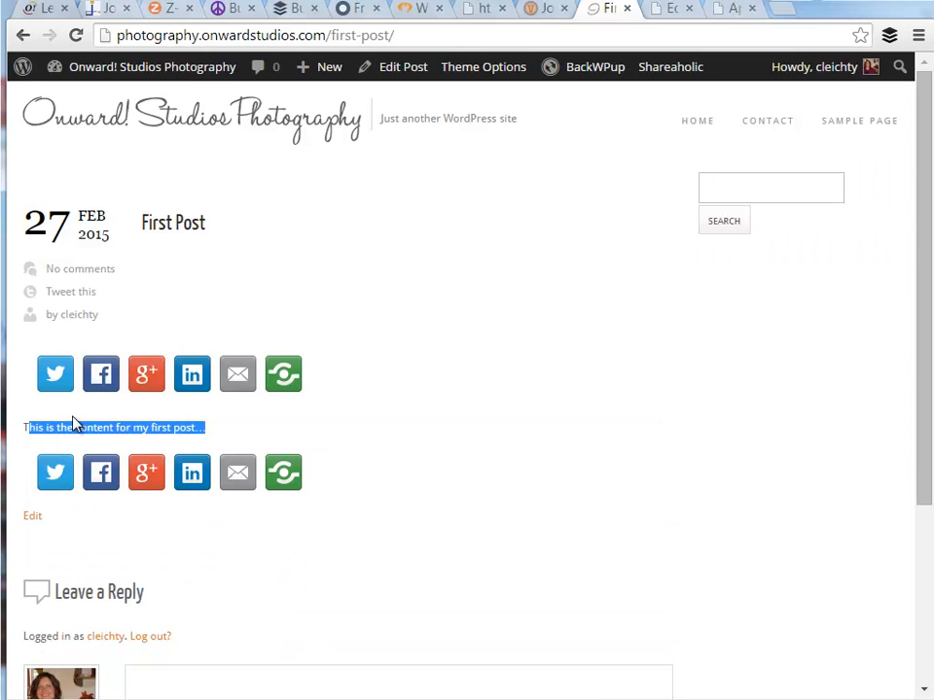
mouse_move(191, 374)
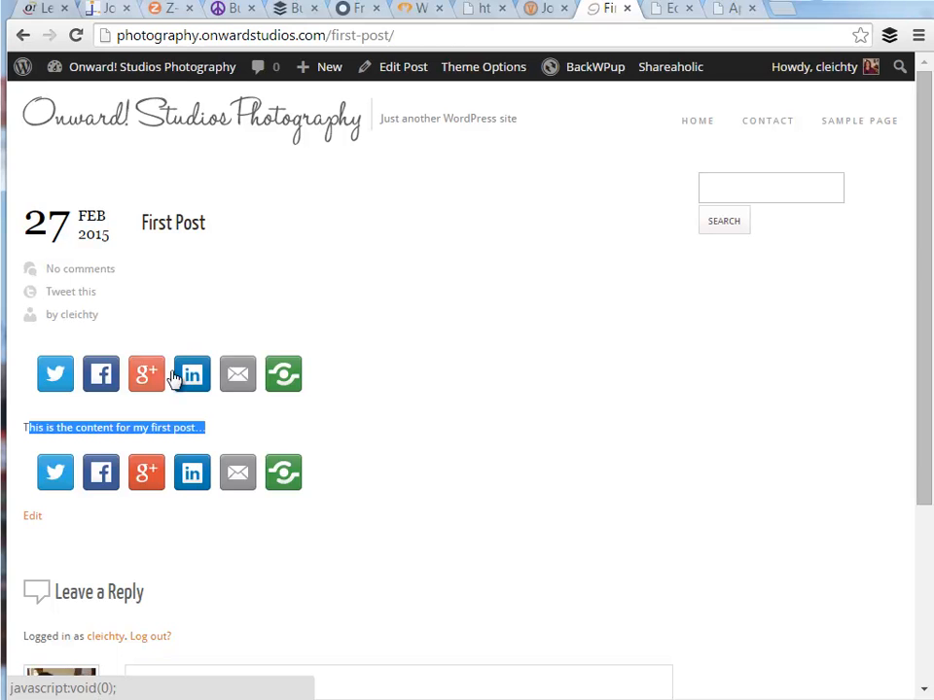